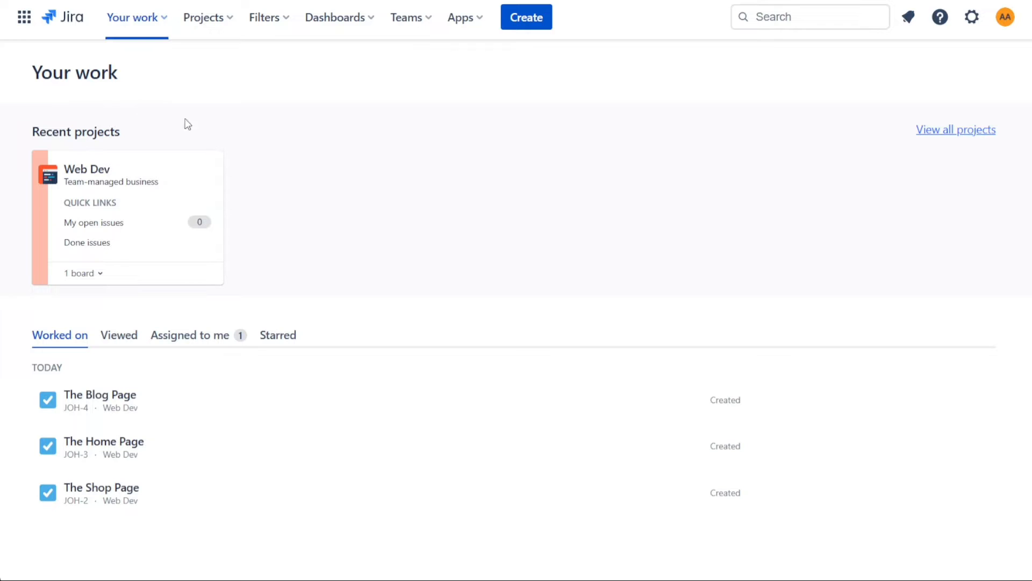
{"action": "mouse_move", "coordinate": [323, 176]}
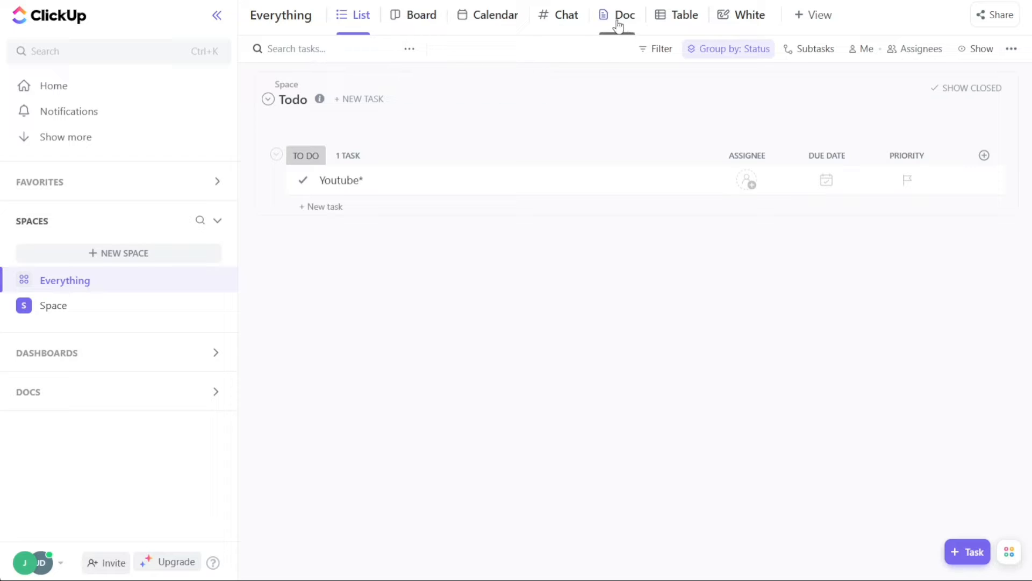
Tour the Everything space's Doc and Chat pages and the add-view choices, then return to the task list
{"action": "left_click", "coordinate": [624, 14]}
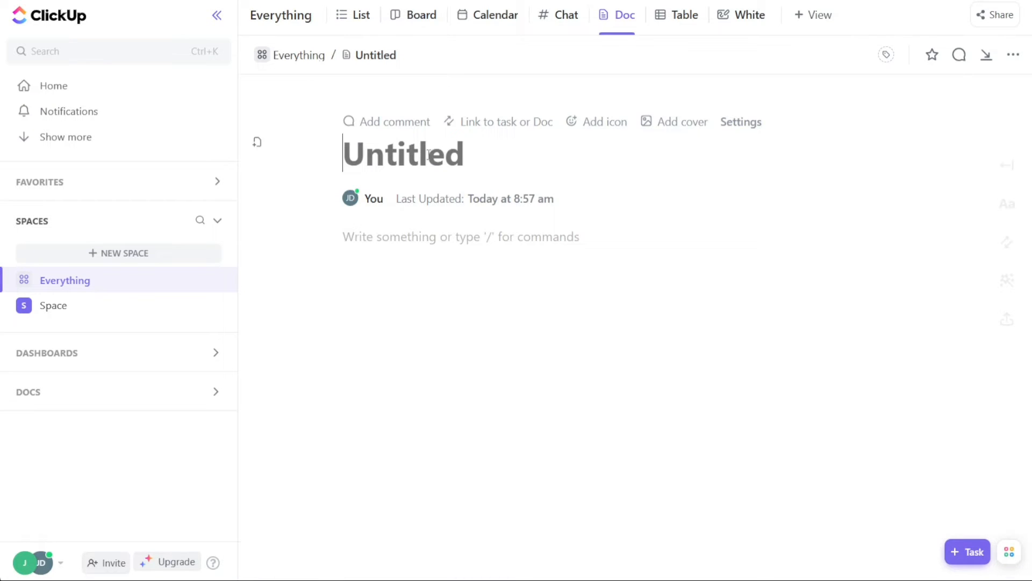
{"action": "left_click", "coordinate": [564, 14]}
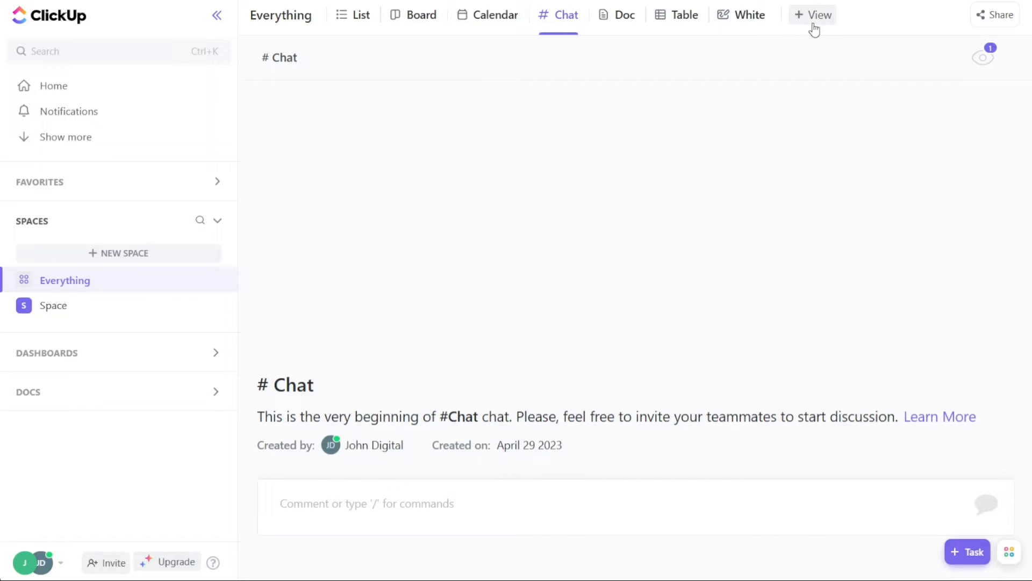
{"action": "left_click", "coordinate": [814, 14]}
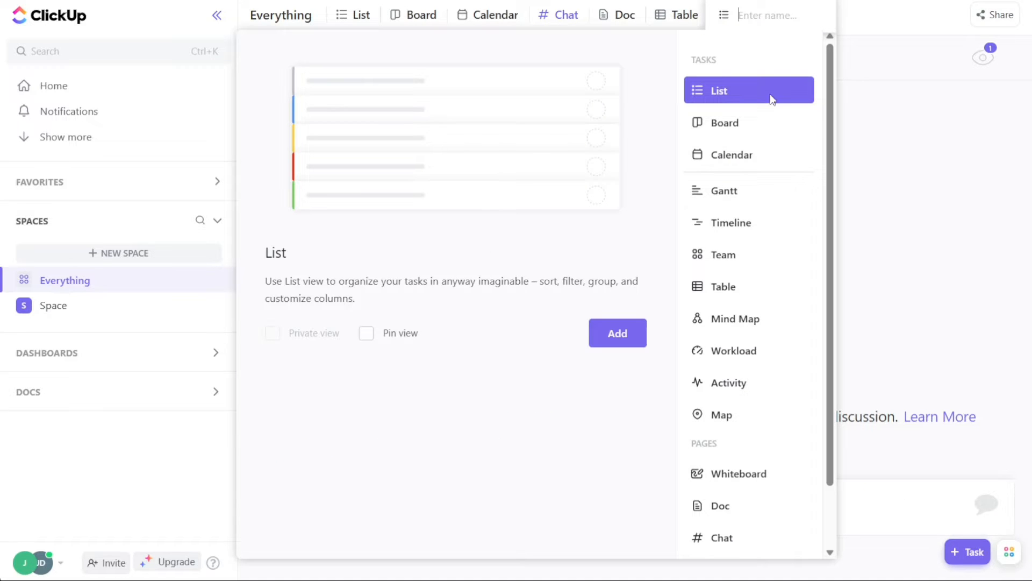
{"action": "mouse_move", "coordinate": [739, 327]}
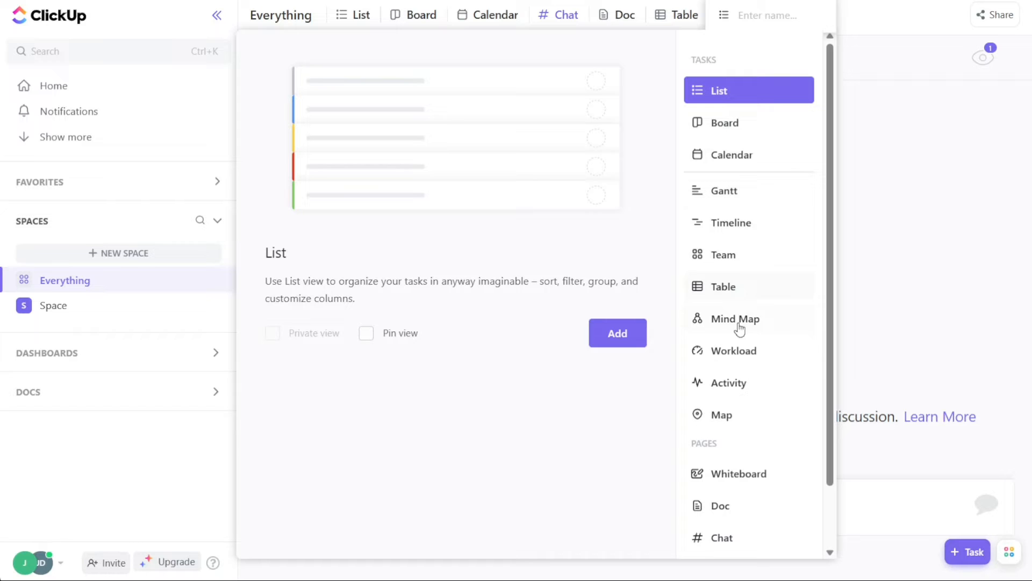
{"action": "mouse_move", "coordinate": [921, 205]}
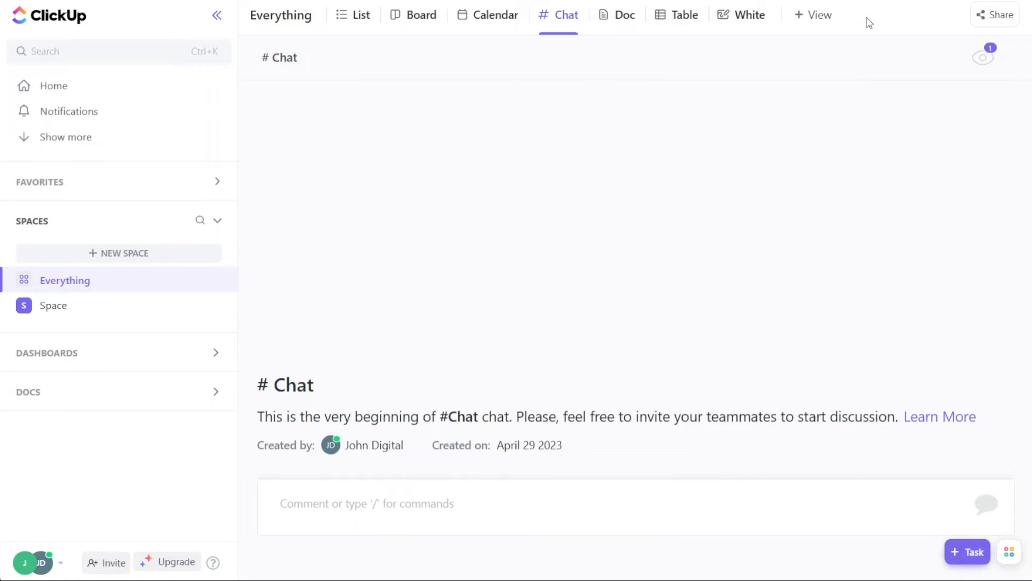
{"action": "left_click", "coordinate": [362, 14]}
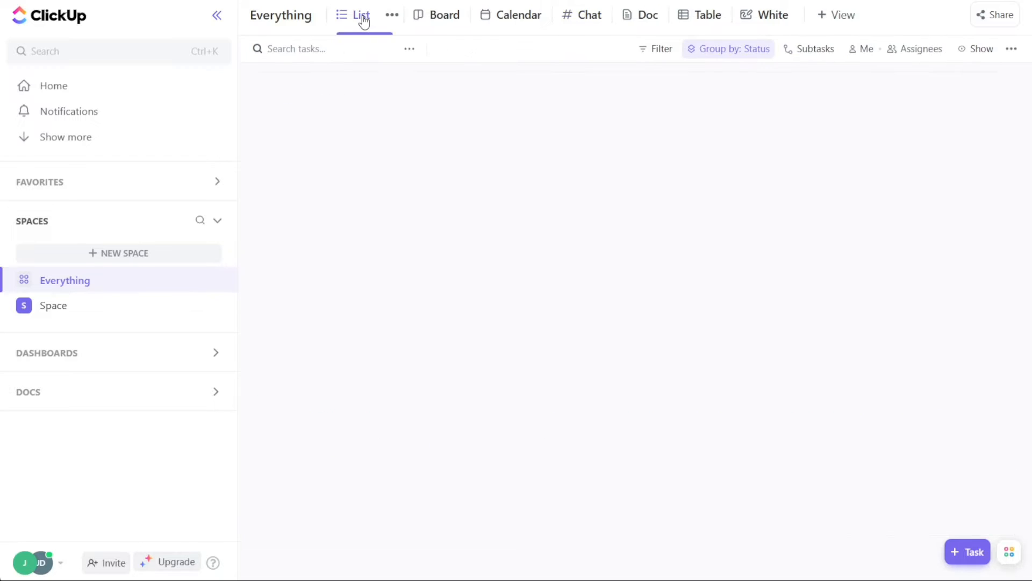
{"action": "left_click", "coordinate": [360, 14]}
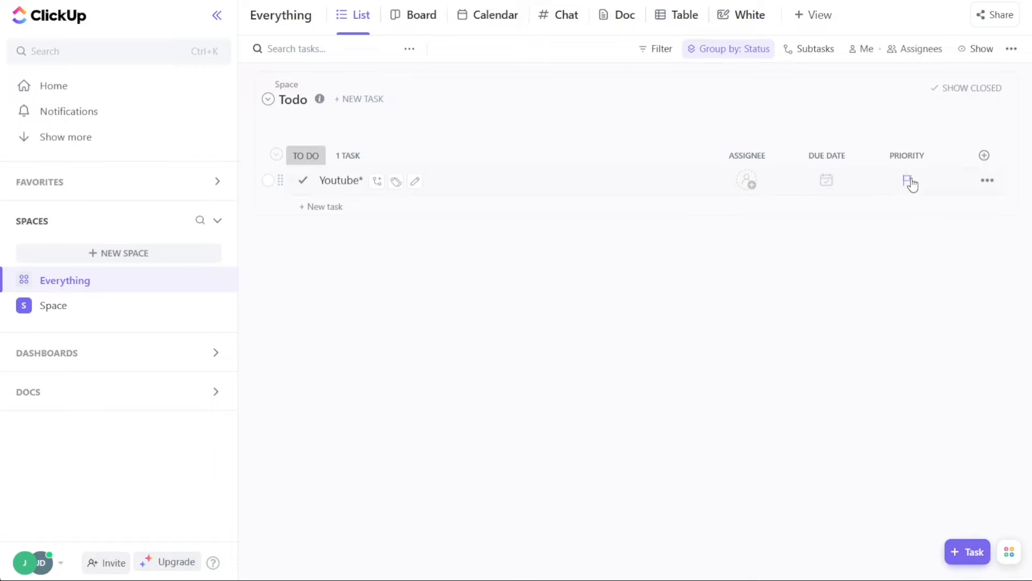
Set the Youtube task's priority to Urgent, then clear it again
{"action": "left_click", "coordinate": [911, 180]}
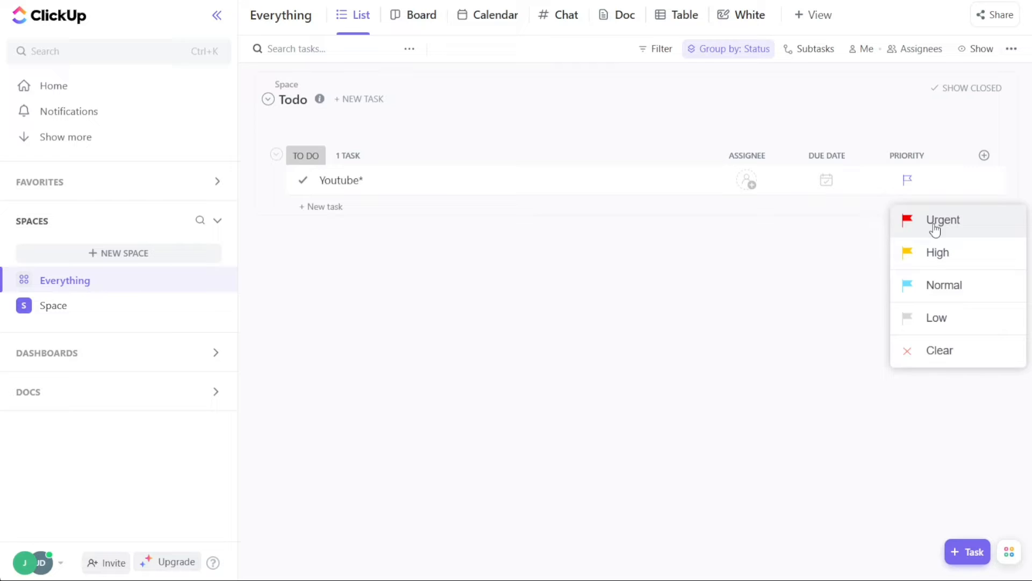
{"action": "left_click", "coordinate": [943, 219]}
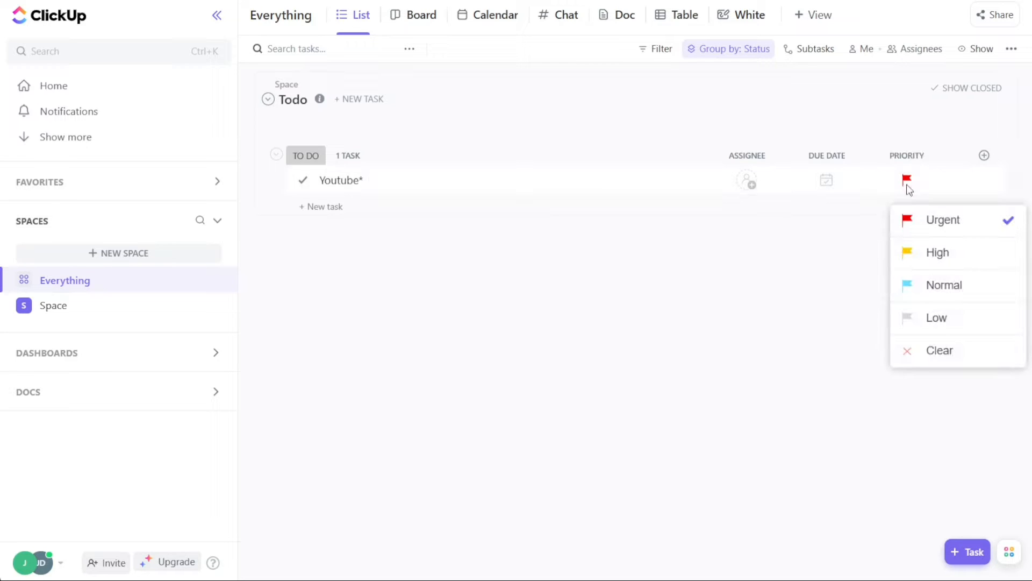
{"action": "left_click", "coordinate": [940, 350]}
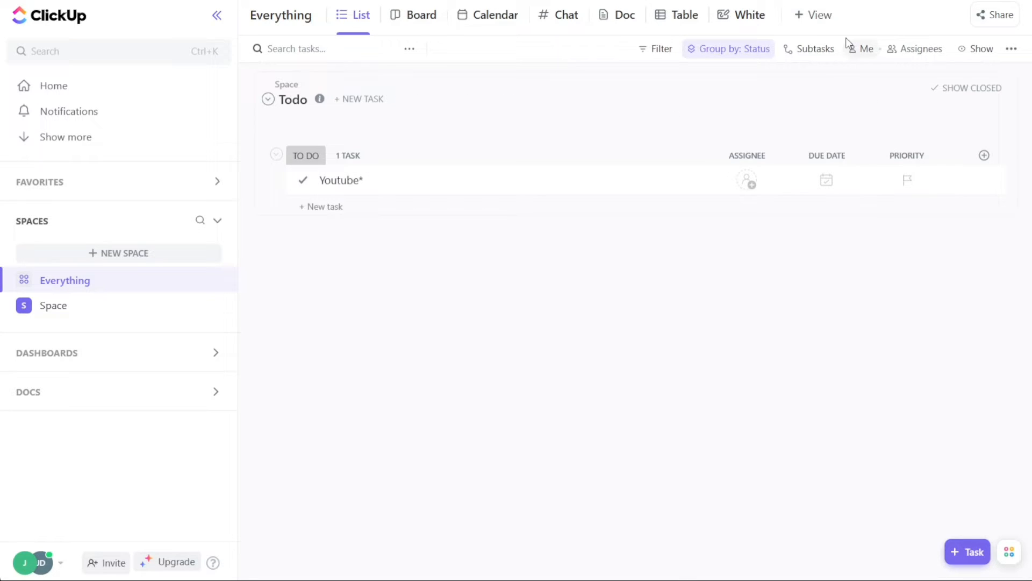
Show Everything as a whiteboard and a status board, then bring up ClickUp's pricing plans
{"action": "left_click", "coordinate": [813, 14]}
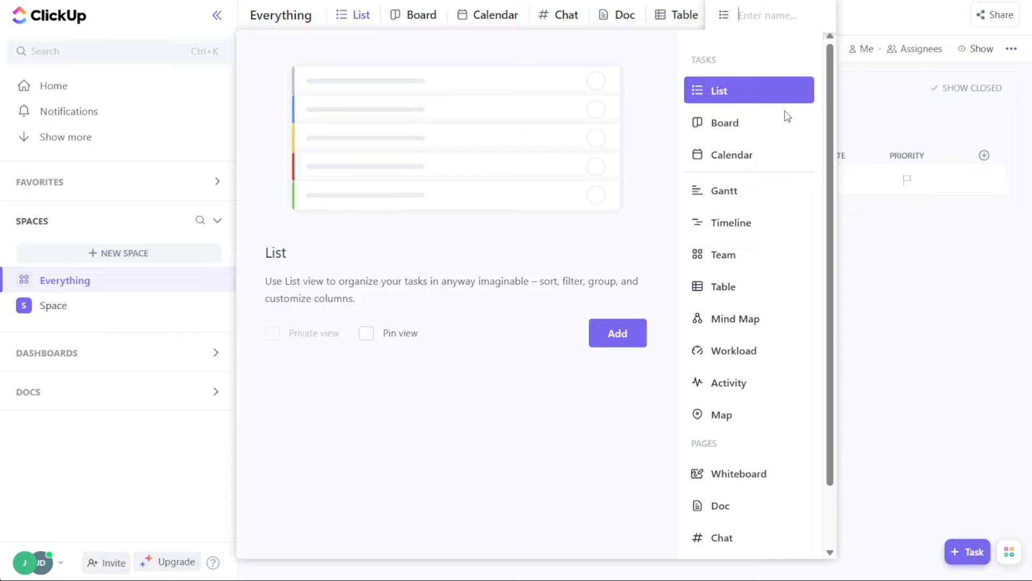
{"action": "mouse_move", "coordinate": [914, 261]}
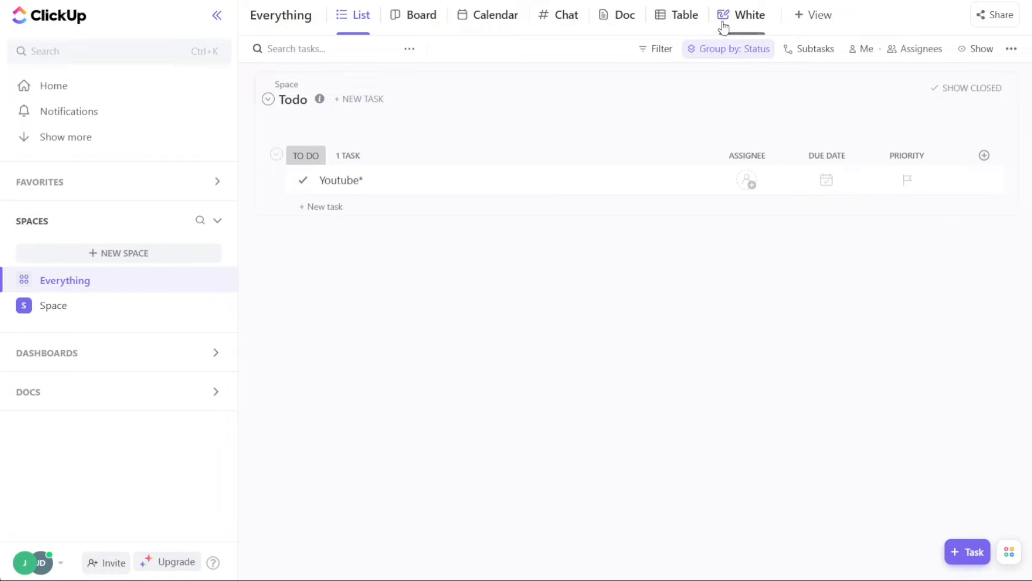
{"action": "left_click", "coordinate": [742, 14]}
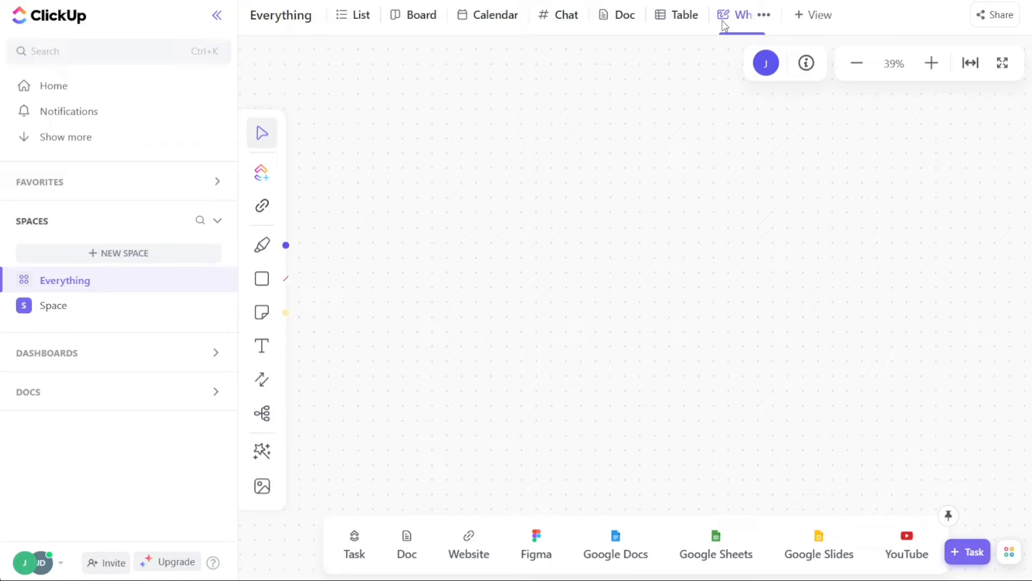
{"action": "mouse_move", "coordinate": [422, 14]}
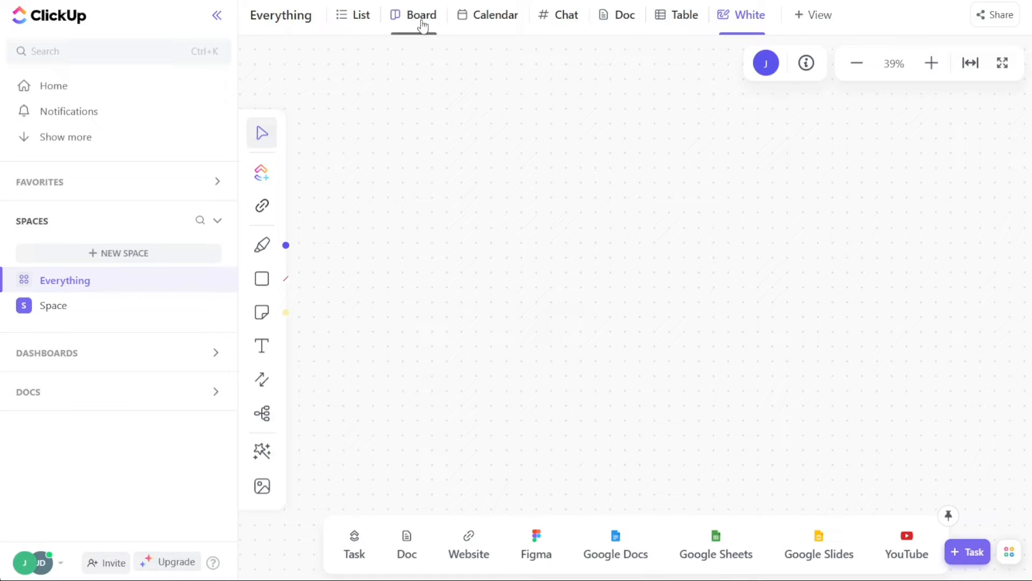
{"action": "left_click", "coordinate": [421, 14]}
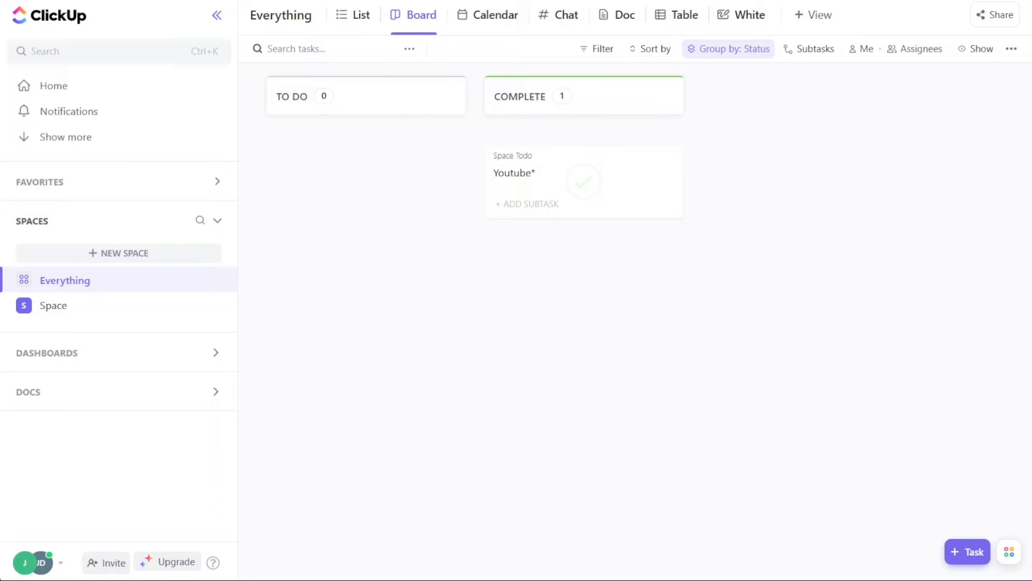
{"action": "left_click", "coordinate": [175, 562]}
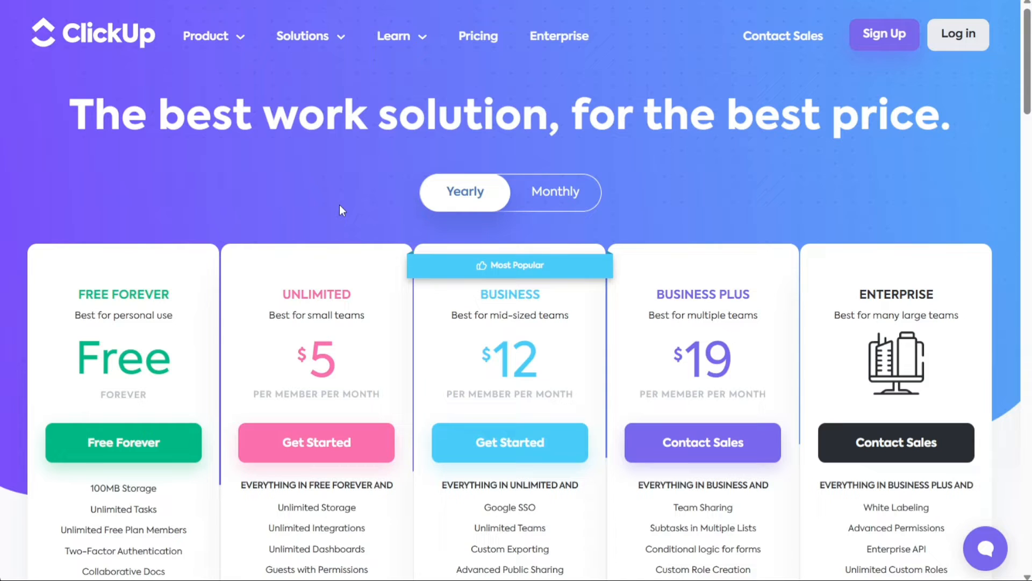
{"action": "scroll", "scroll_direction": "down", "scroll_amount": 3}
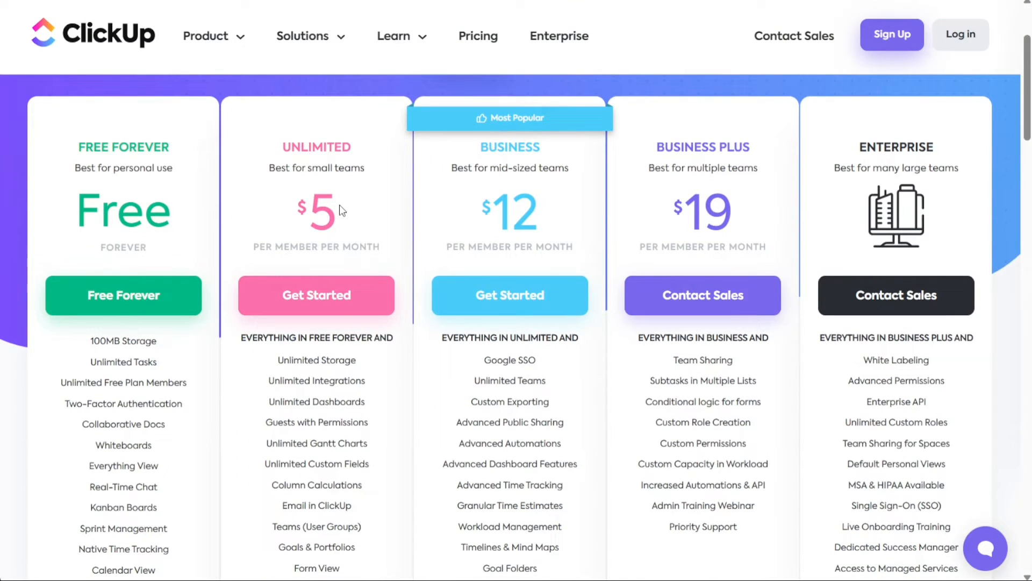
{"action": "mouse_move", "coordinate": [123, 341]}
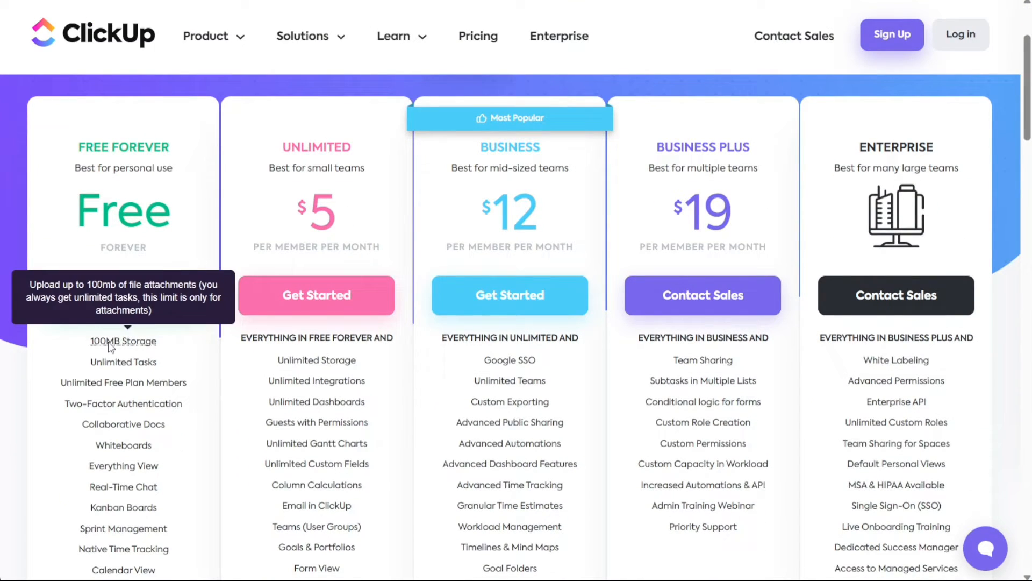
{"action": "mouse_move", "coordinate": [267, 356]}
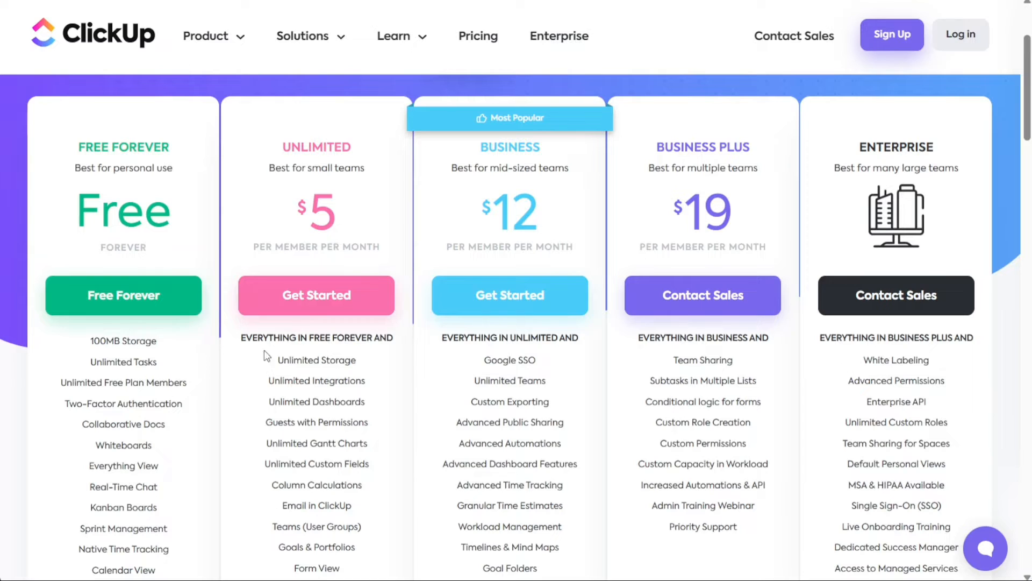
{"action": "mouse_move", "coordinate": [223, 363]}
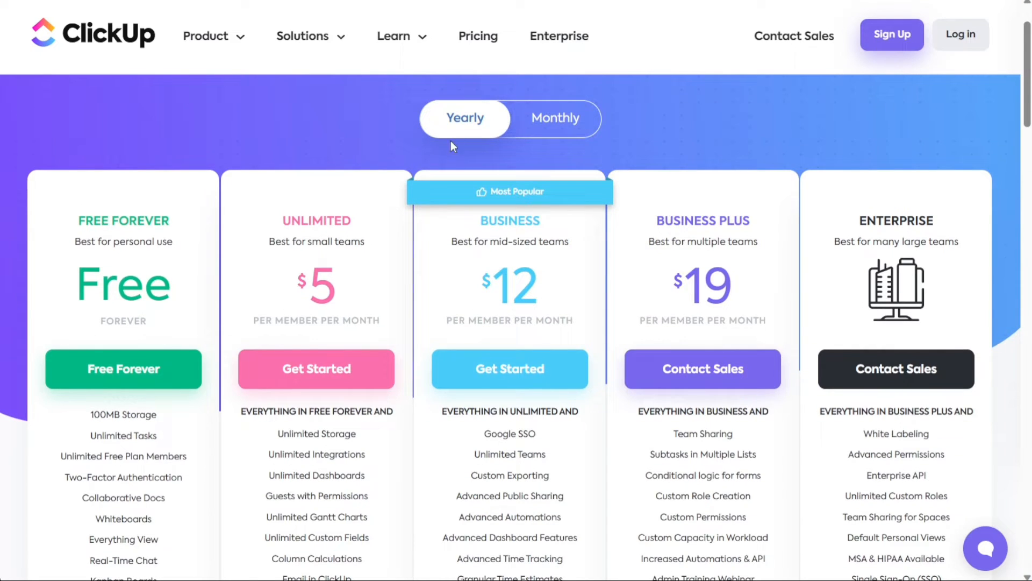
{"action": "mouse_move", "coordinate": [292, 159]}
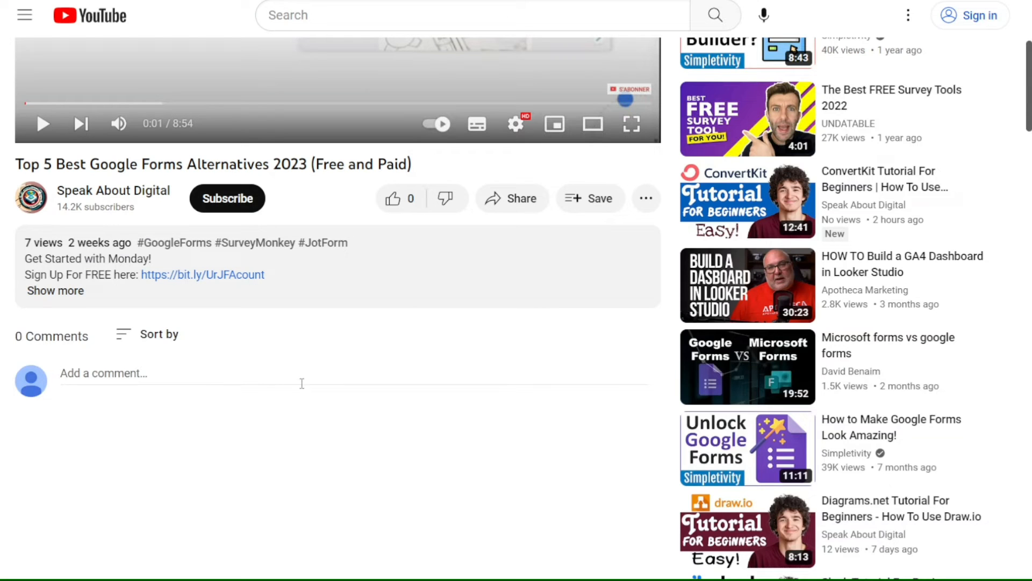
Expand the video description and follow the bit.ly sign-up link to monday.com
{"action": "left_click", "coordinate": [55, 291]}
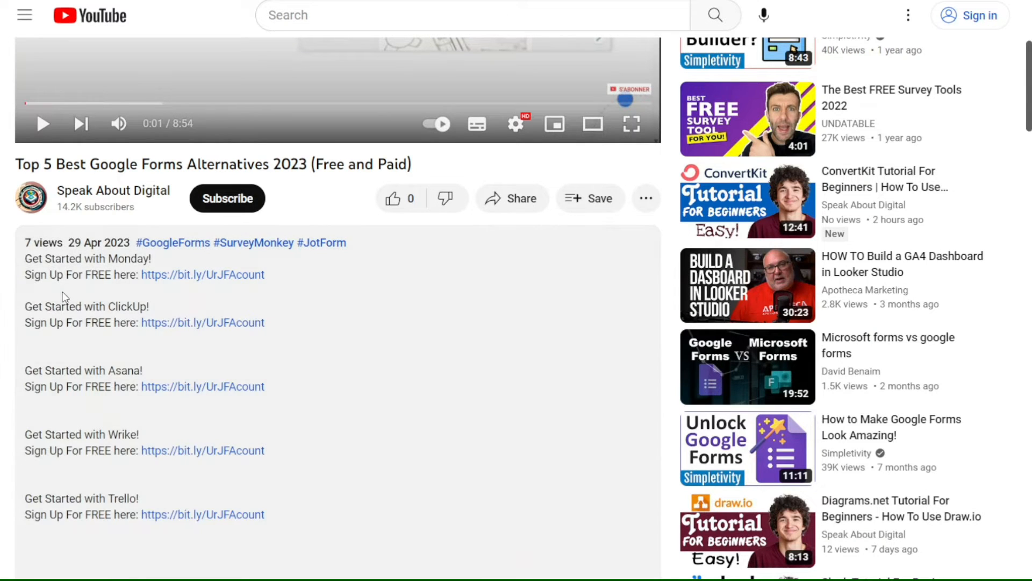
{"action": "mouse_move", "coordinate": [217, 286]}
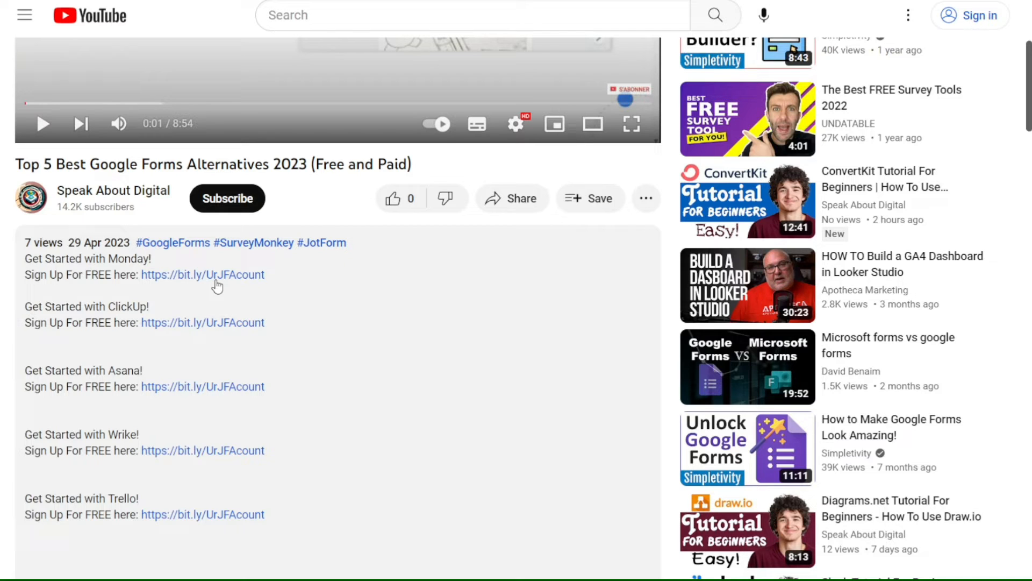
{"action": "mouse_move", "coordinate": [224, 327]}
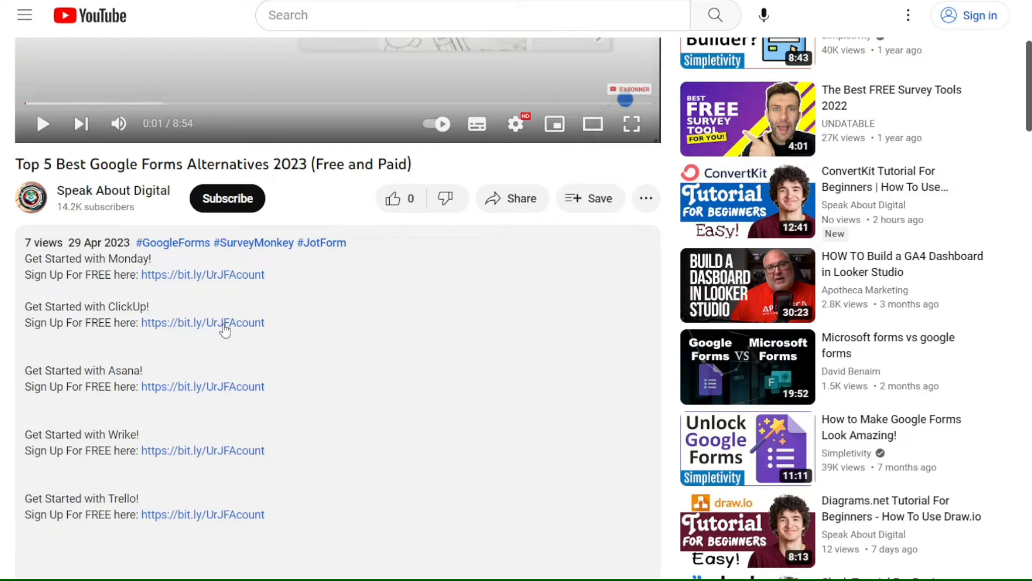
{"action": "left_click", "coordinate": [202, 322]}
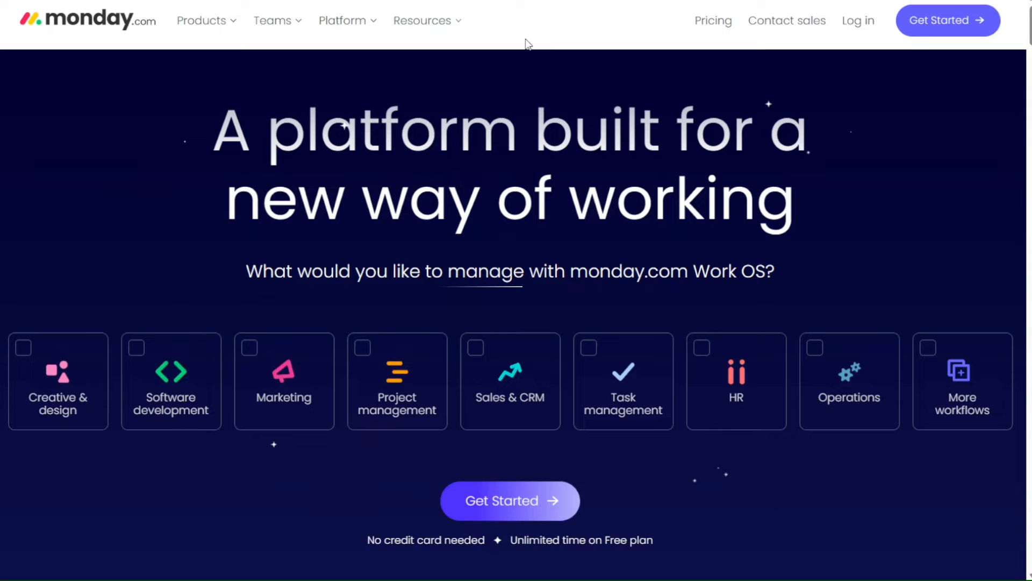
{"action": "mouse_move", "coordinate": [94, 28]}
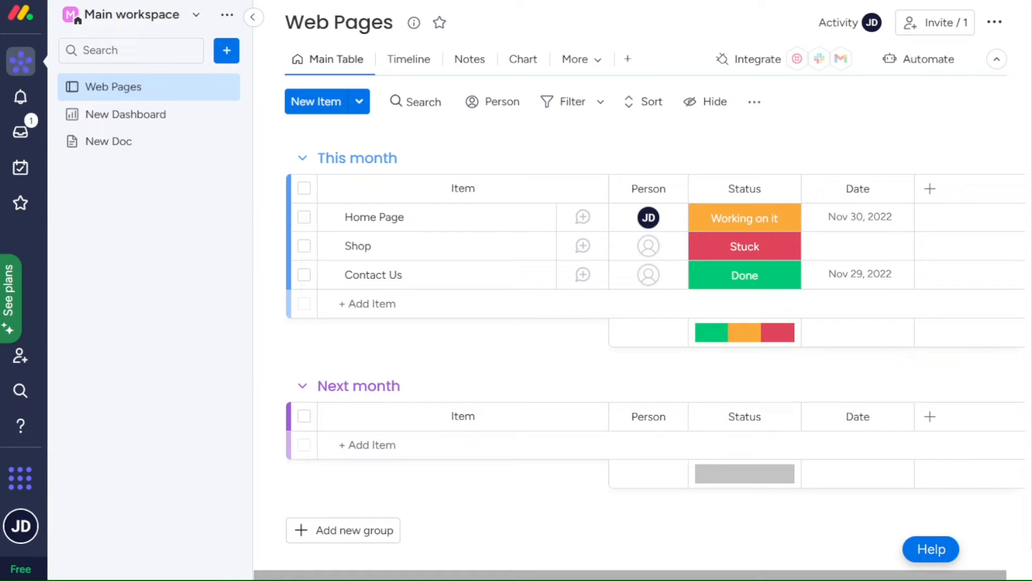
{"action": "mouse_move", "coordinate": [679, 113]}
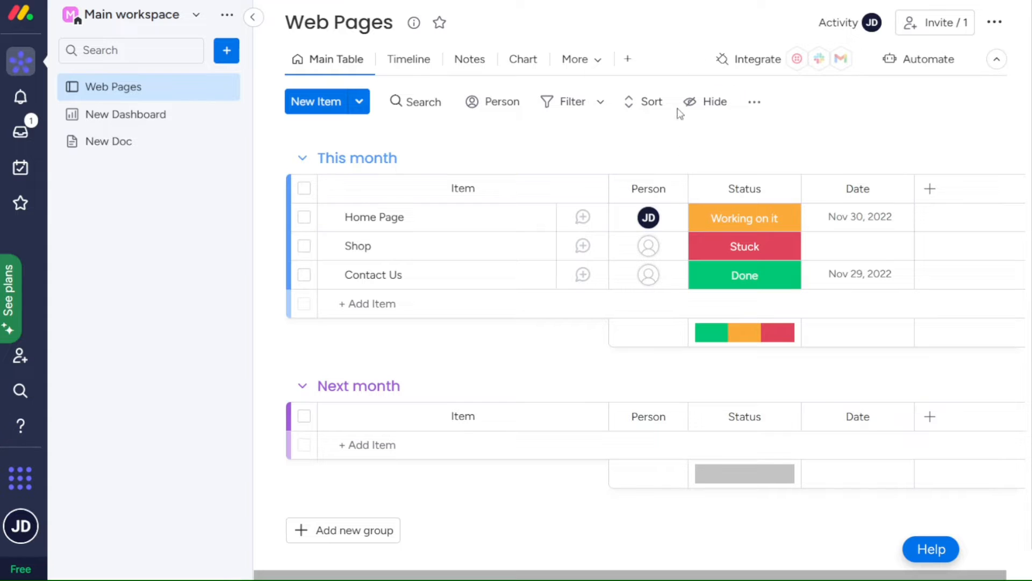
Assign the suggested member JD to the Shop item, then browse the board's integrations center
{"action": "left_click", "coordinate": [648, 245]}
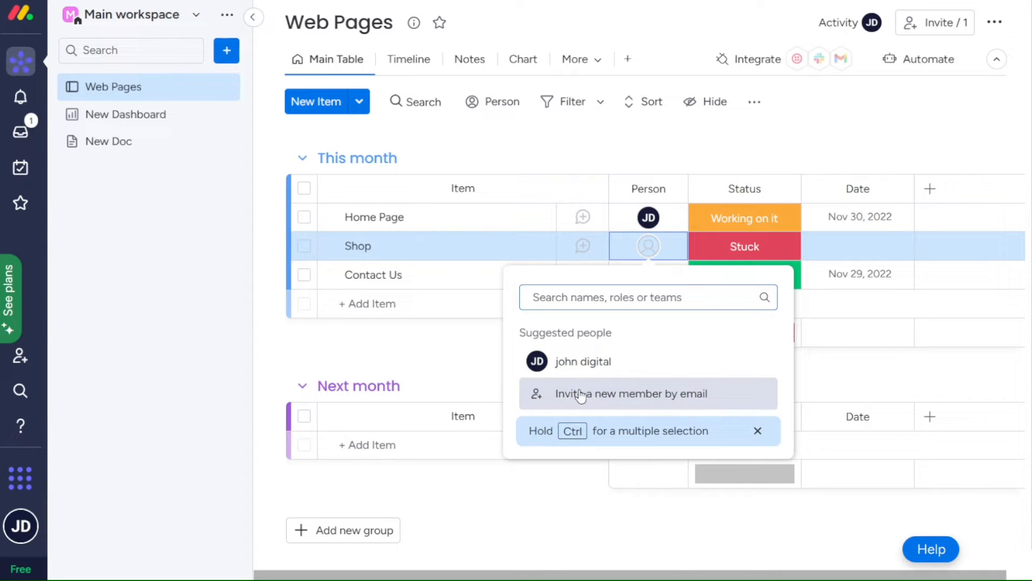
{"action": "left_click", "coordinate": [581, 361]}
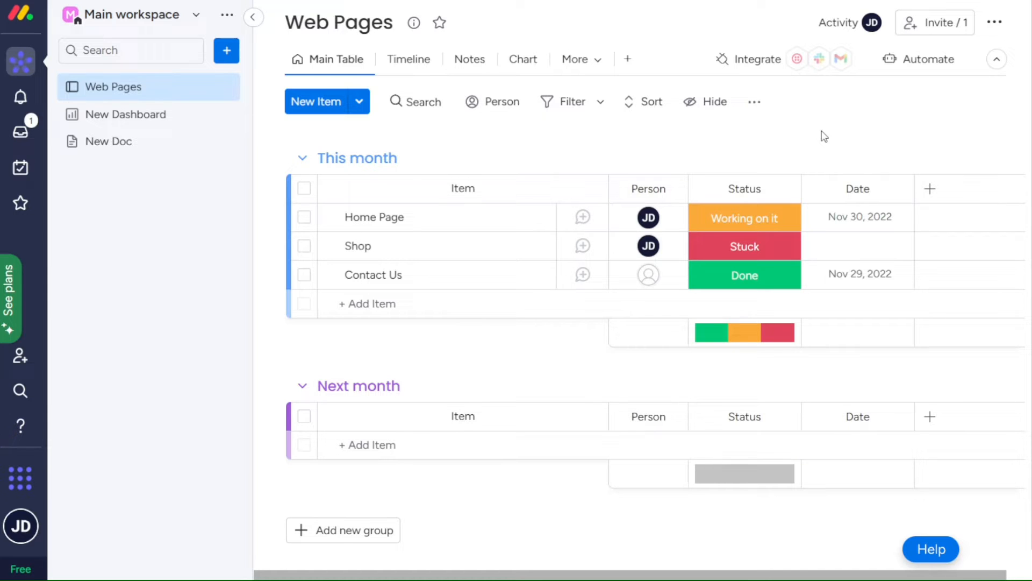
{"action": "mouse_move", "coordinate": [812, 100]}
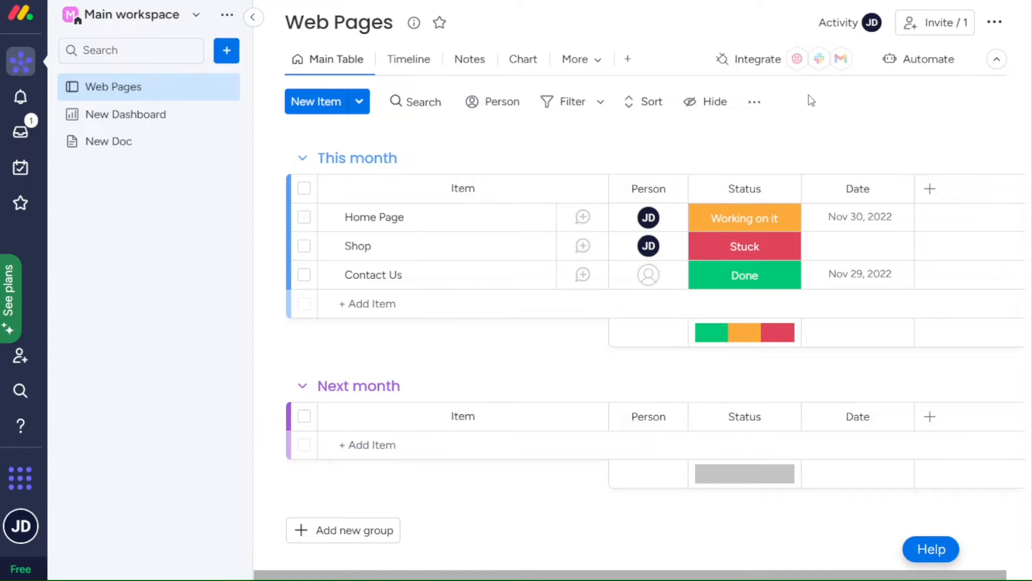
{"action": "left_click", "coordinate": [756, 59]}
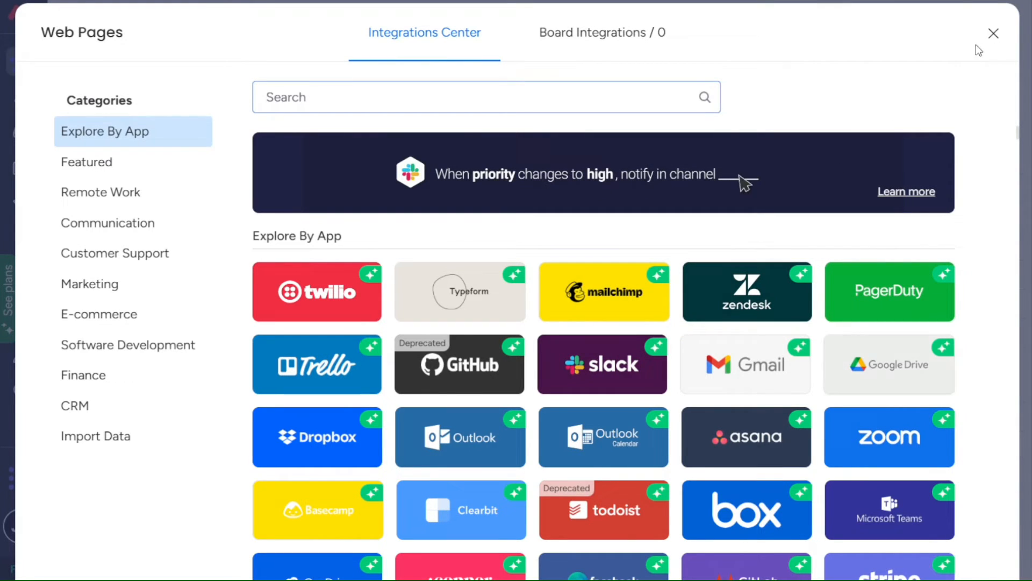
Close the Integrations Center and add a new Text column to the board
{"action": "left_click", "coordinate": [994, 34]}
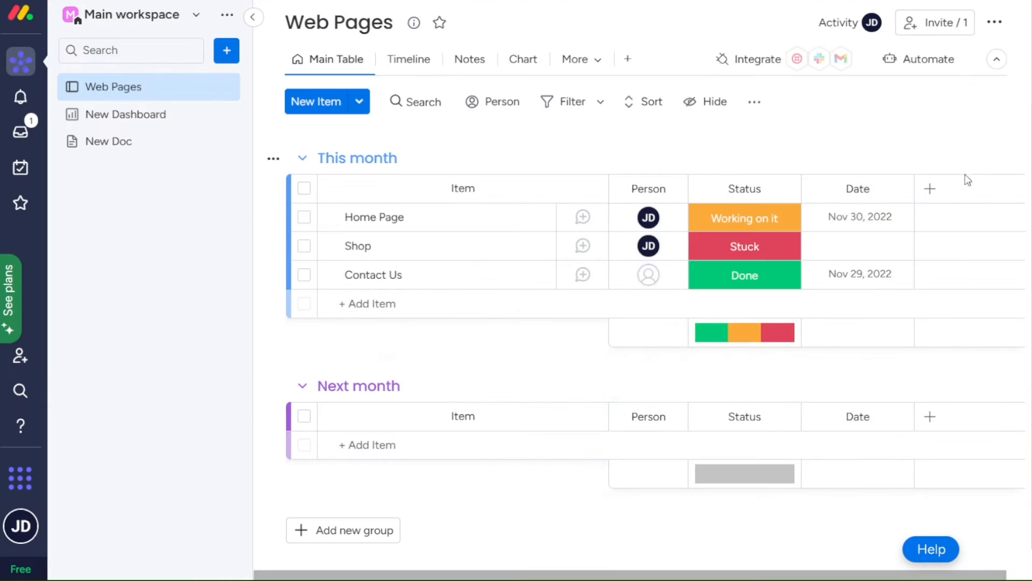
{"action": "left_click", "coordinate": [929, 189]}
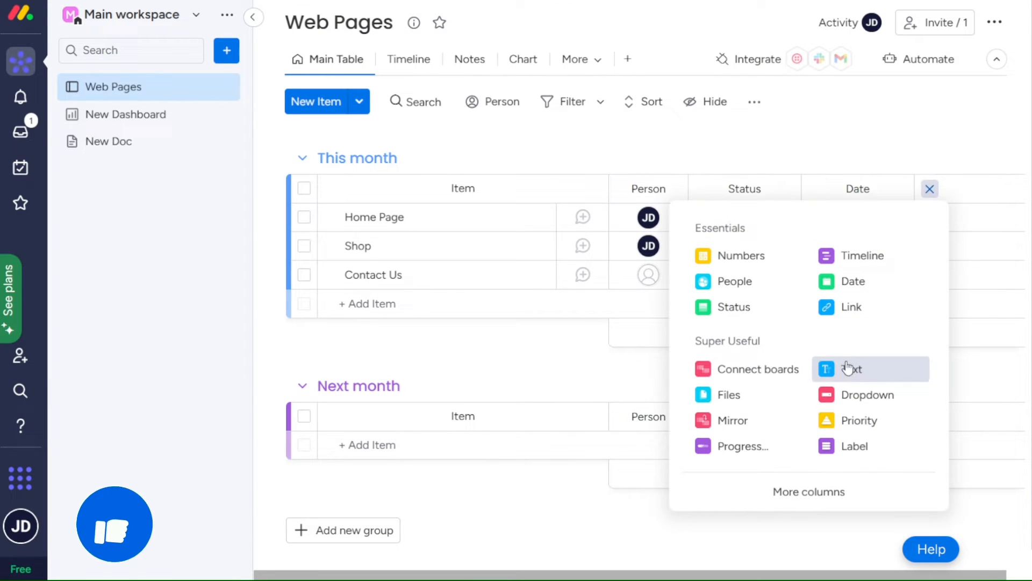
{"action": "left_click", "coordinate": [852, 368]}
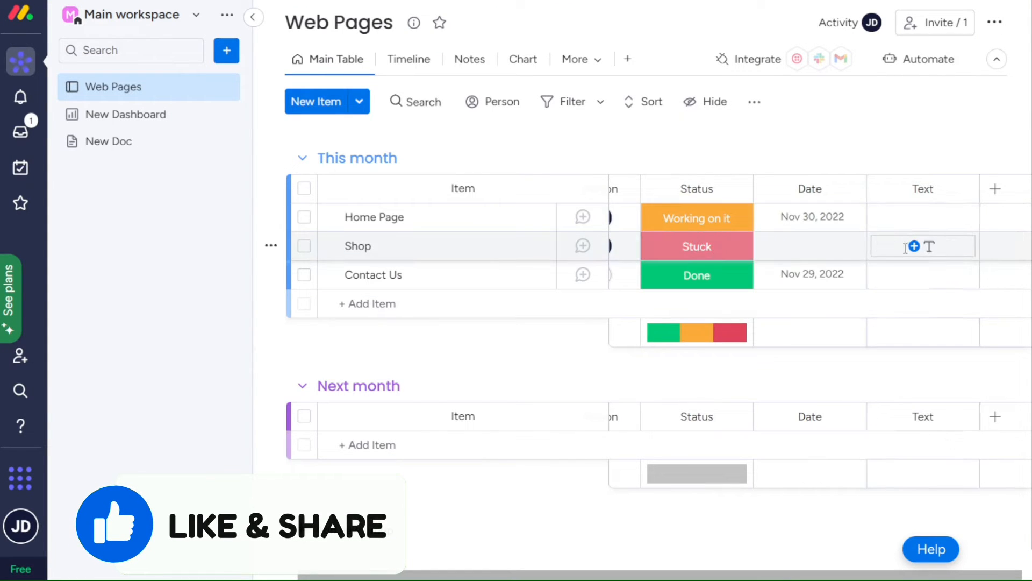
Enter a red warning emoji in the Shop item's Text cell
{"action": "left_click", "coordinate": [923, 246]}
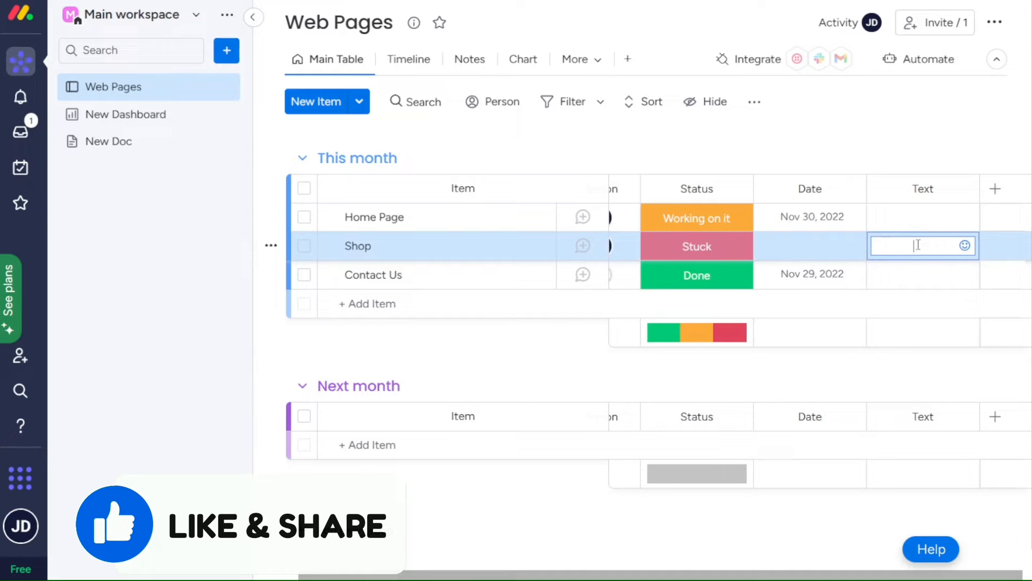
{"action": "left_click", "coordinate": [962, 245]}
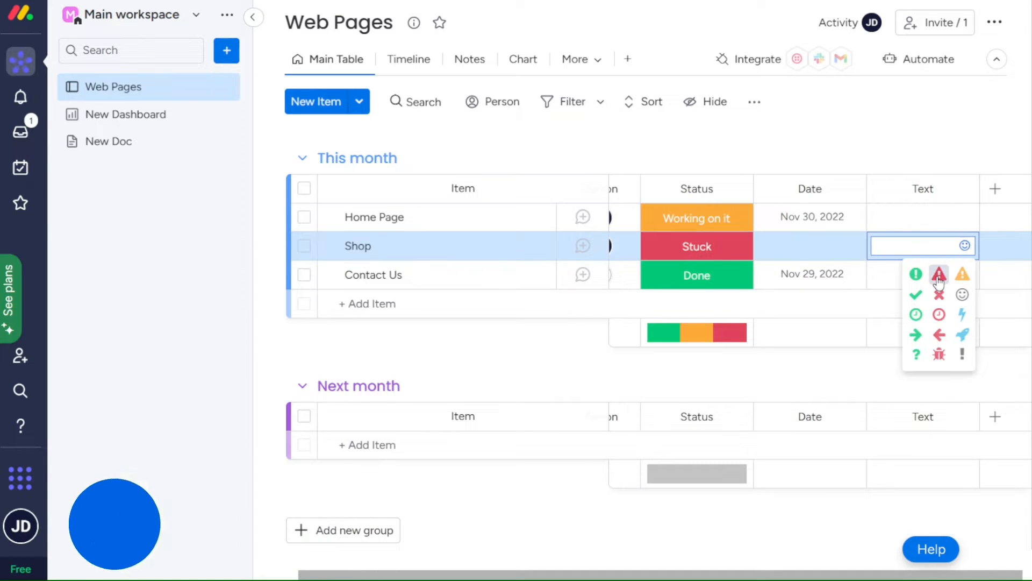
{"action": "left_click", "coordinate": [939, 274]}
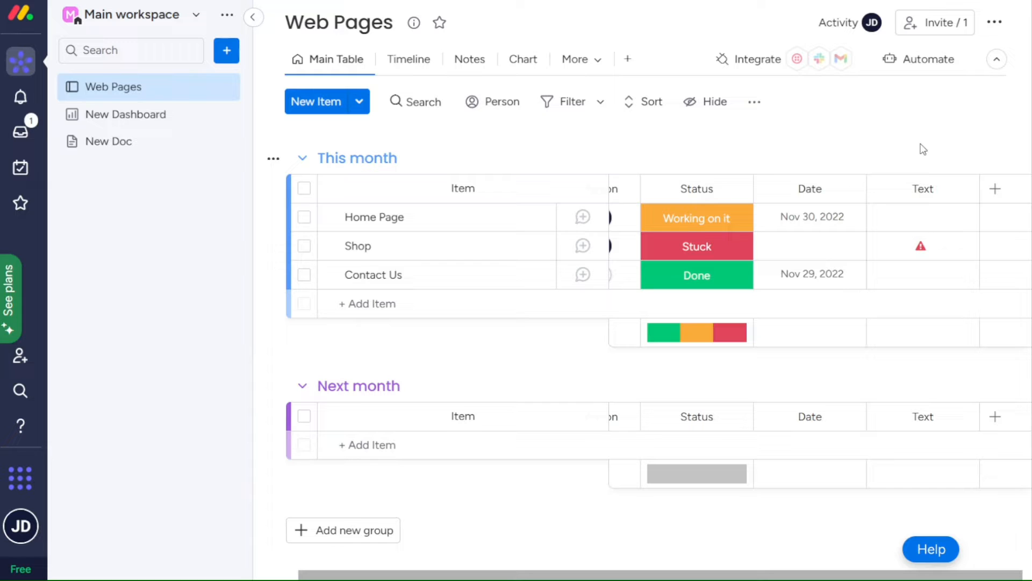
{"action": "mouse_move", "coordinate": [635, 568]}
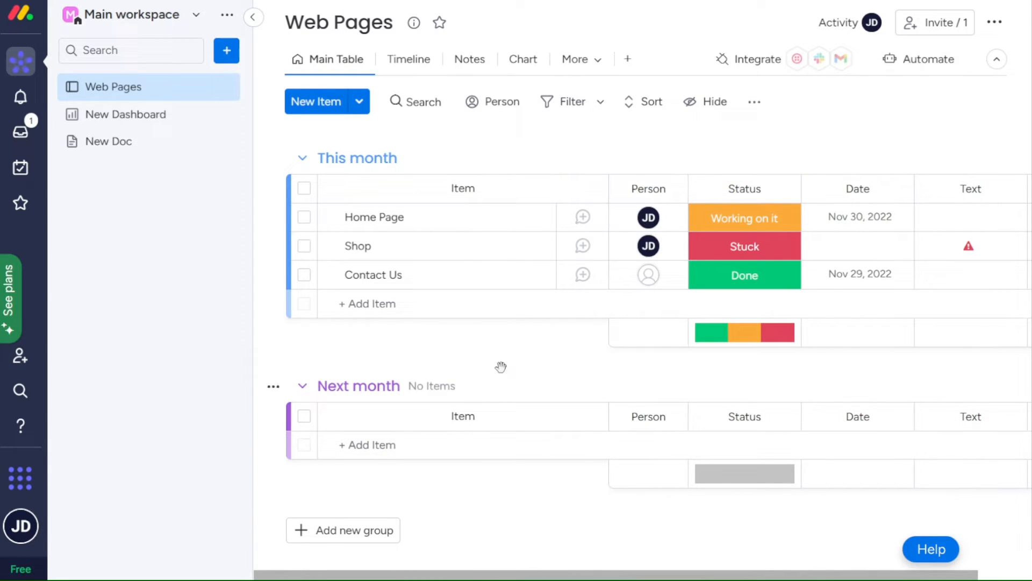
Add an About Us item to This month with status Working on it
{"action": "left_click", "coordinate": [365, 304]}
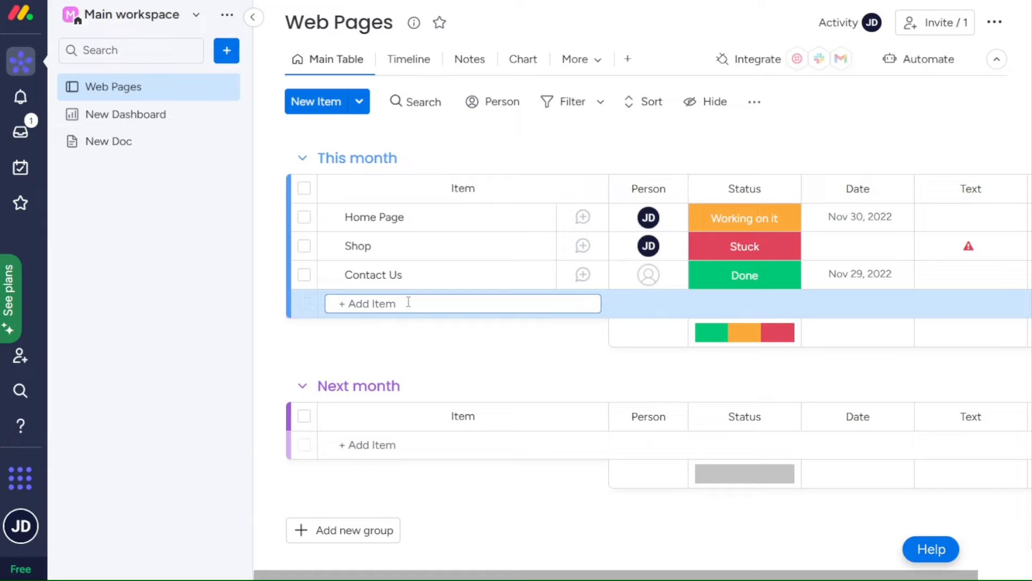
{"action": "type", "text": "Ab"}
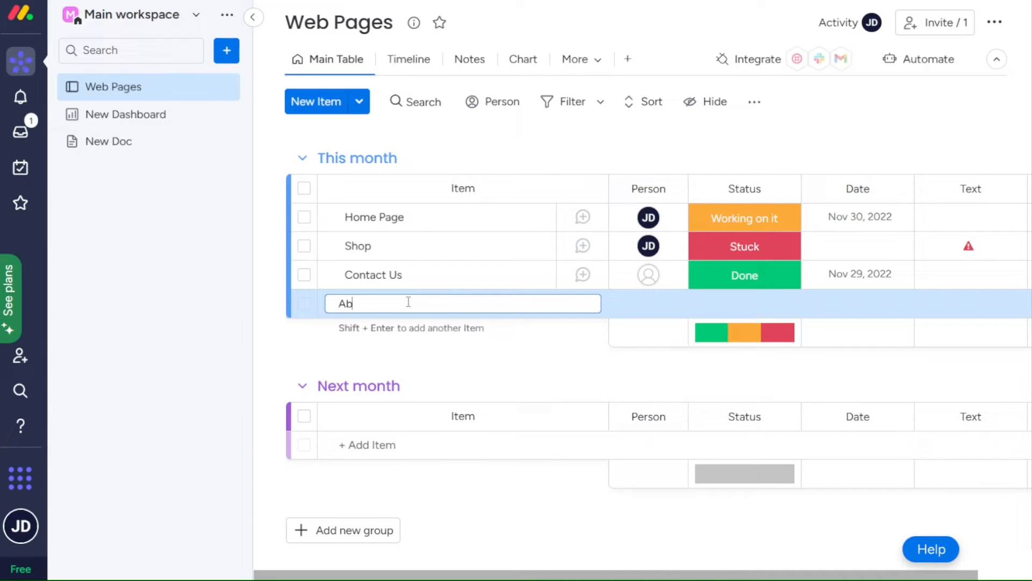
{"action": "type", "text": "out"}
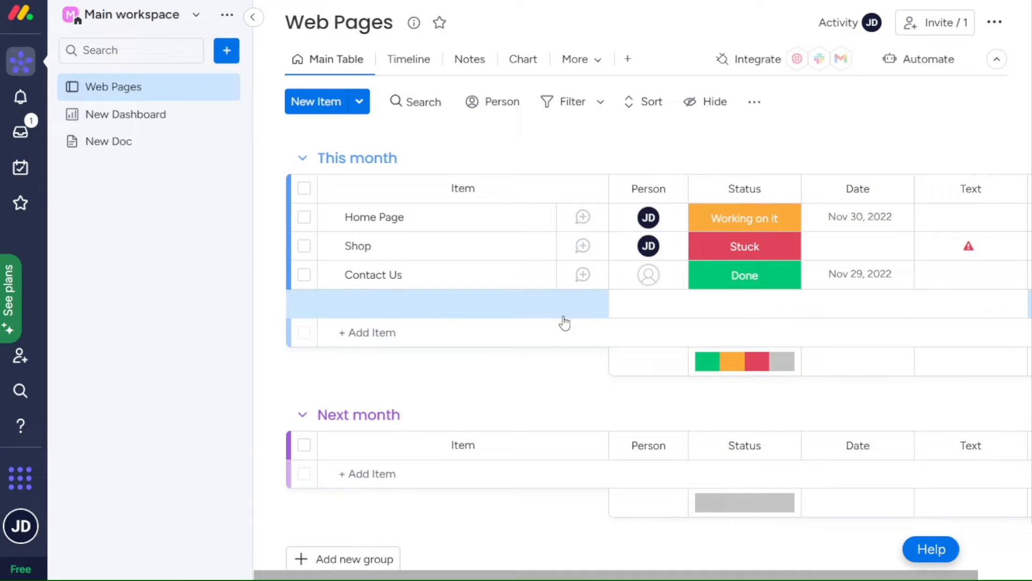
{"action": "left_click", "coordinate": [744, 303]}
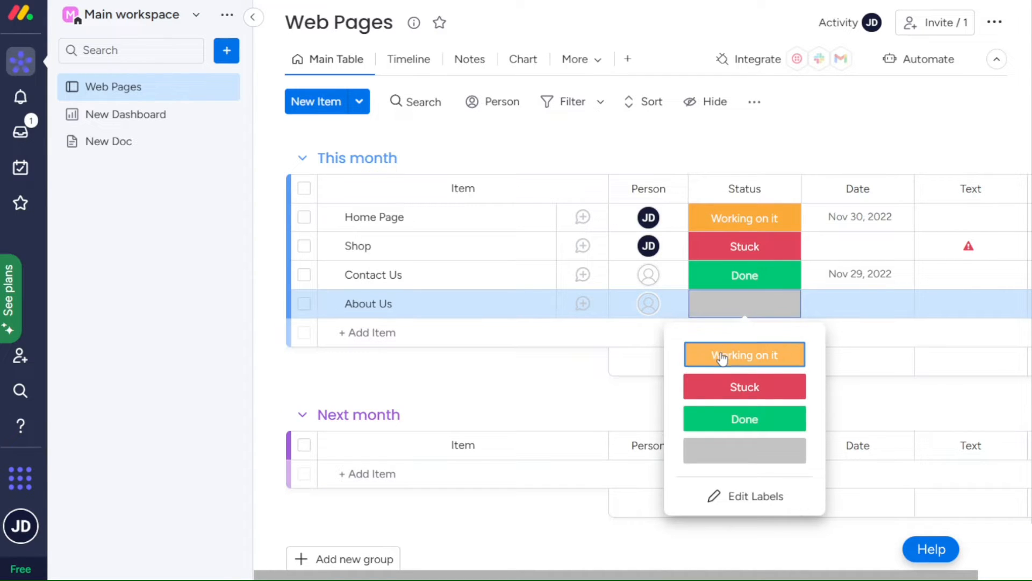
{"action": "left_click", "coordinate": [744, 353]}
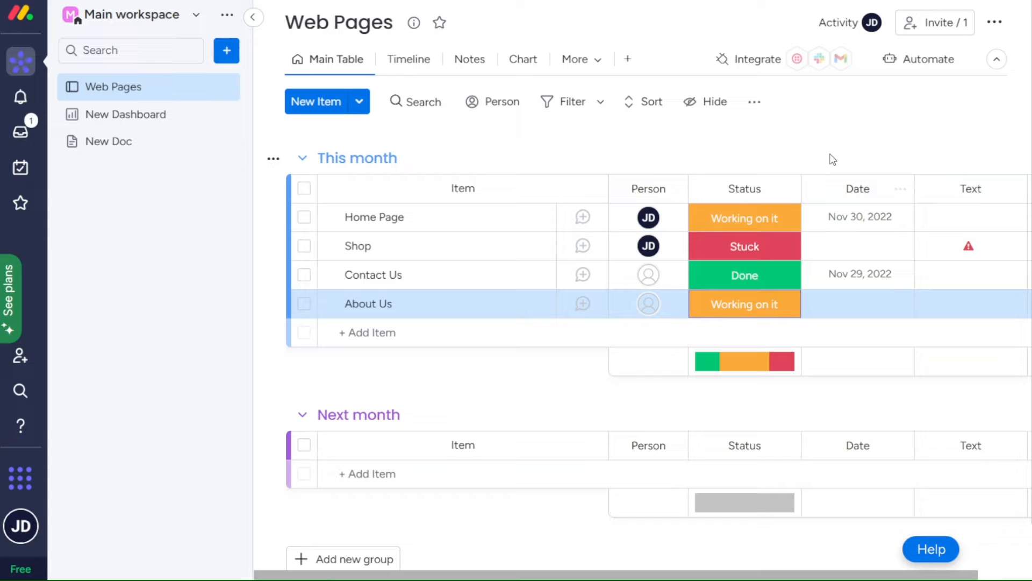
{"action": "mouse_move", "coordinate": [627, 59]}
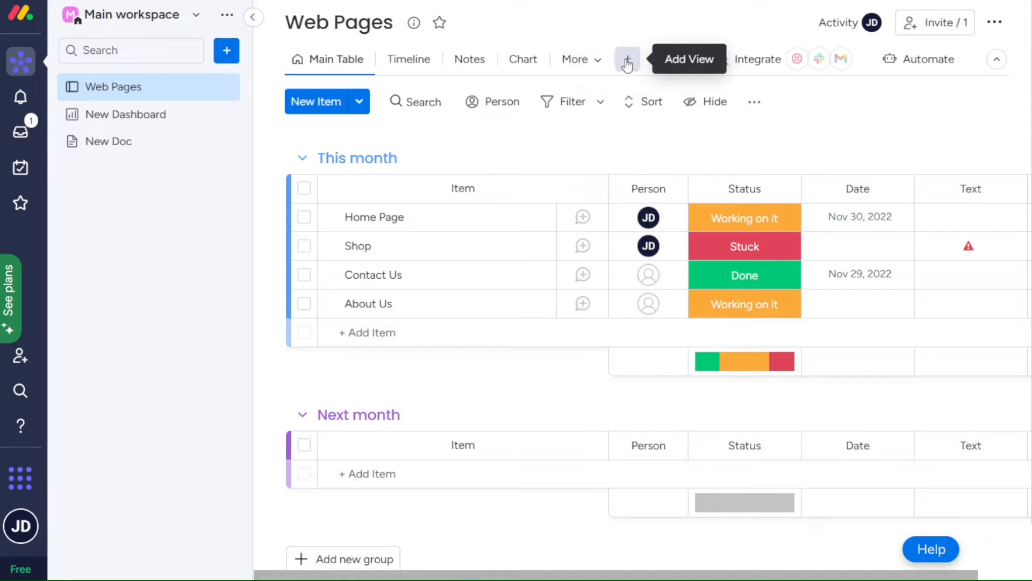
{"action": "left_click", "coordinate": [627, 59]}
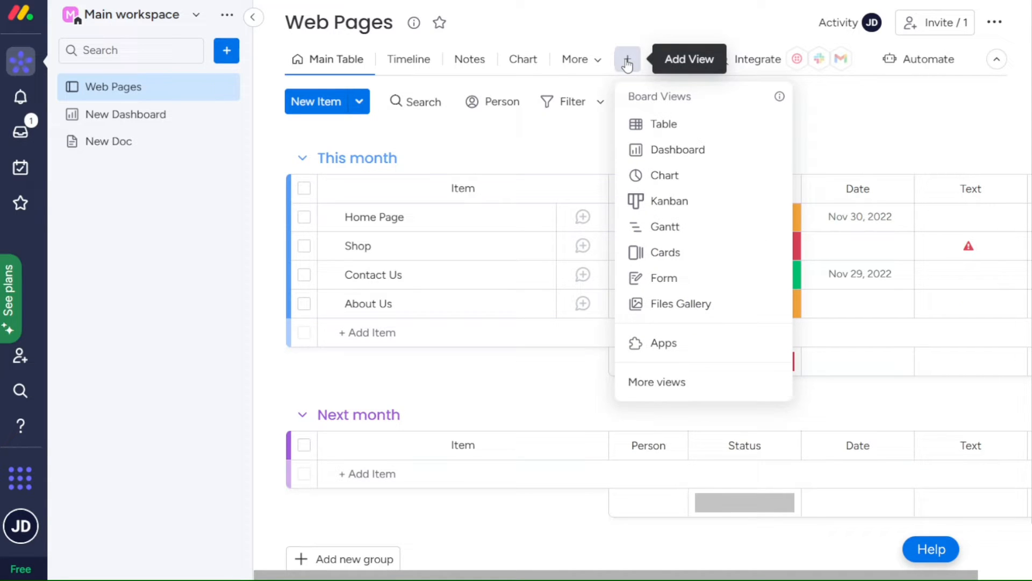
{"action": "mouse_move", "coordinate": [639, 56]}
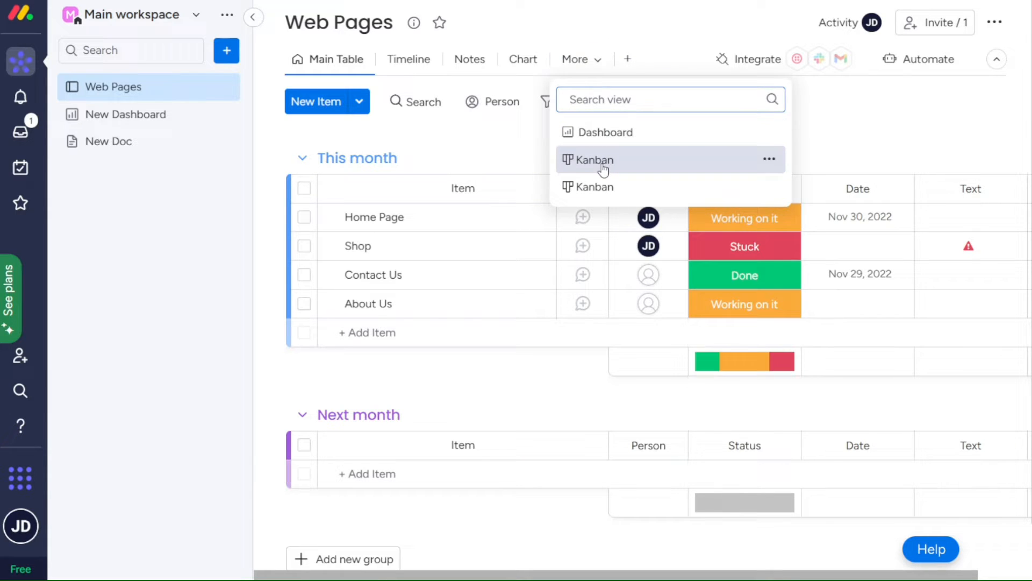
{"action": "left_click", "coordinate": [594, 159]}
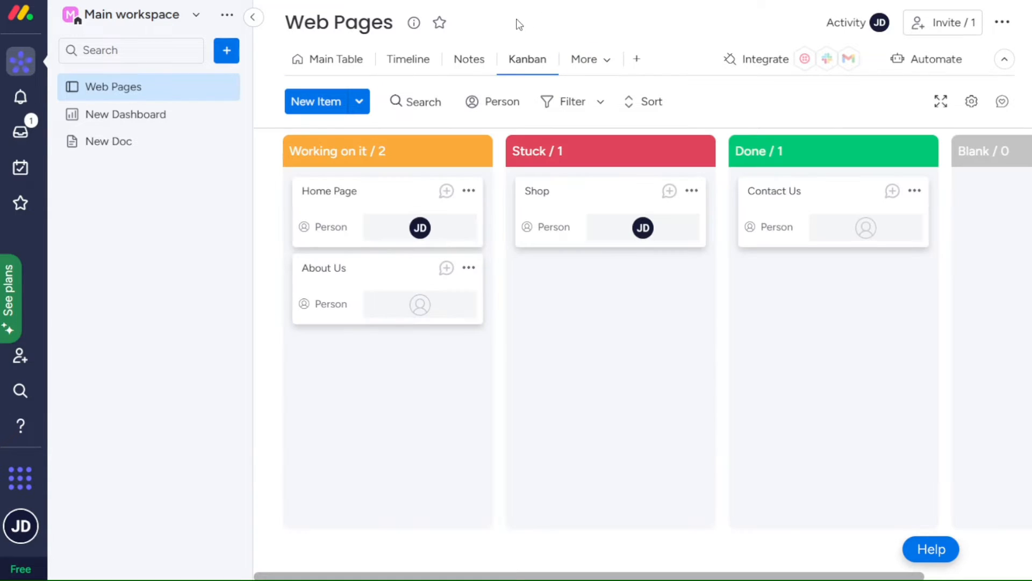
{"action": "mouse_move", "coordinate": [642, 183]}
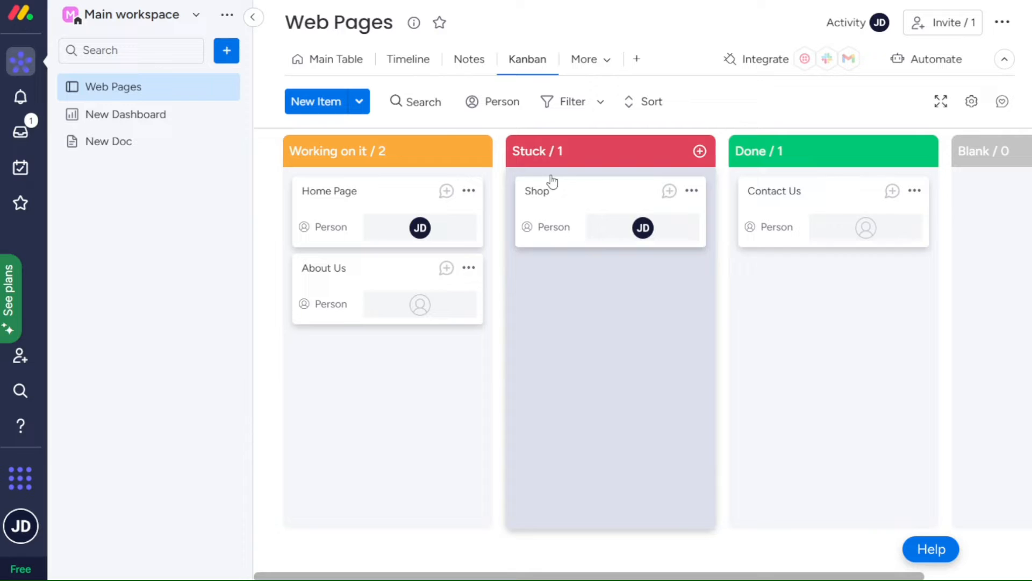
{"action": "left_click", "coordinate": [335, 58]}
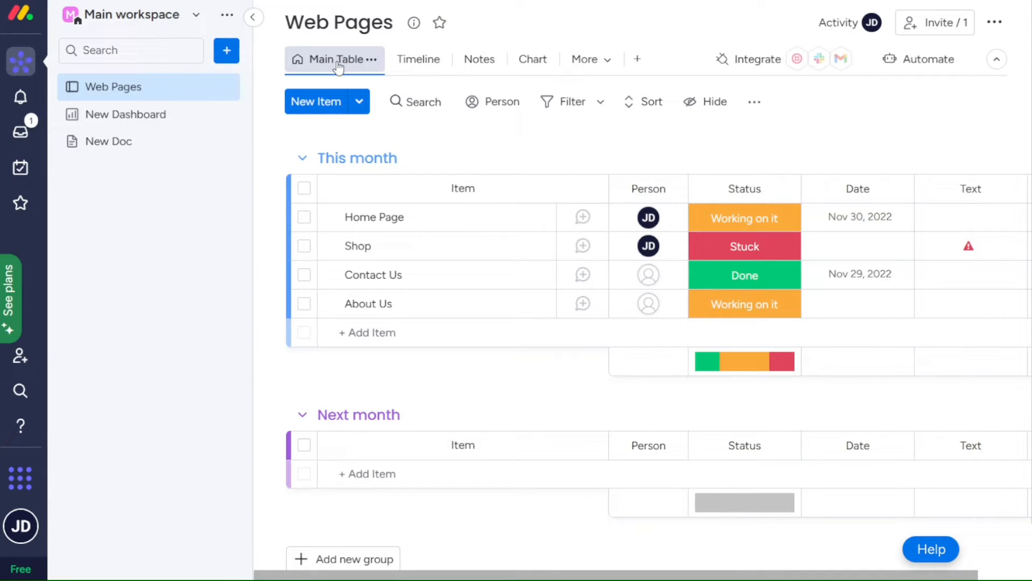
{"action": "mouse_move", "coordinate": [263, 111]}
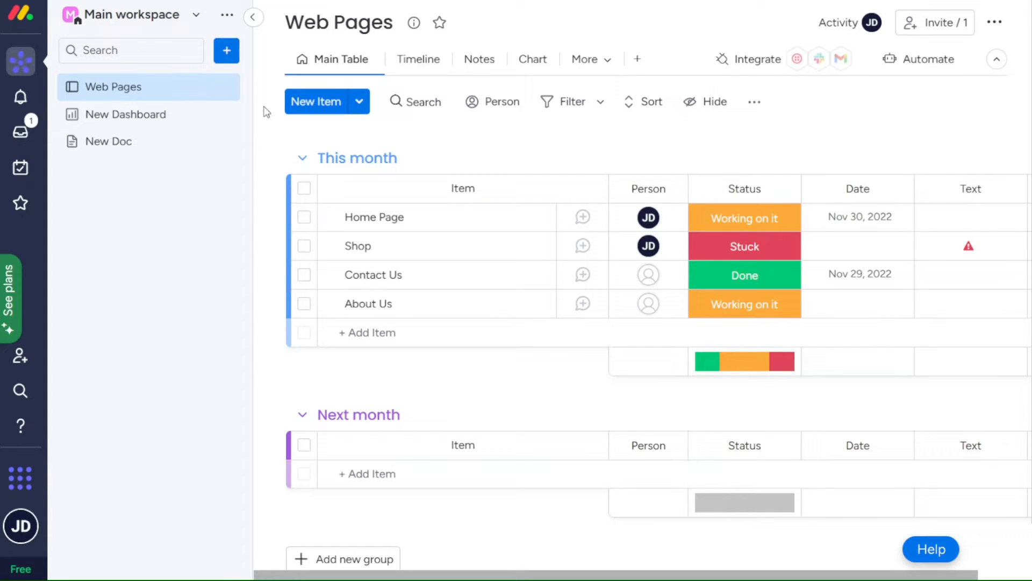
{"action": "mouse_move", "coordinate": [495, 155]}
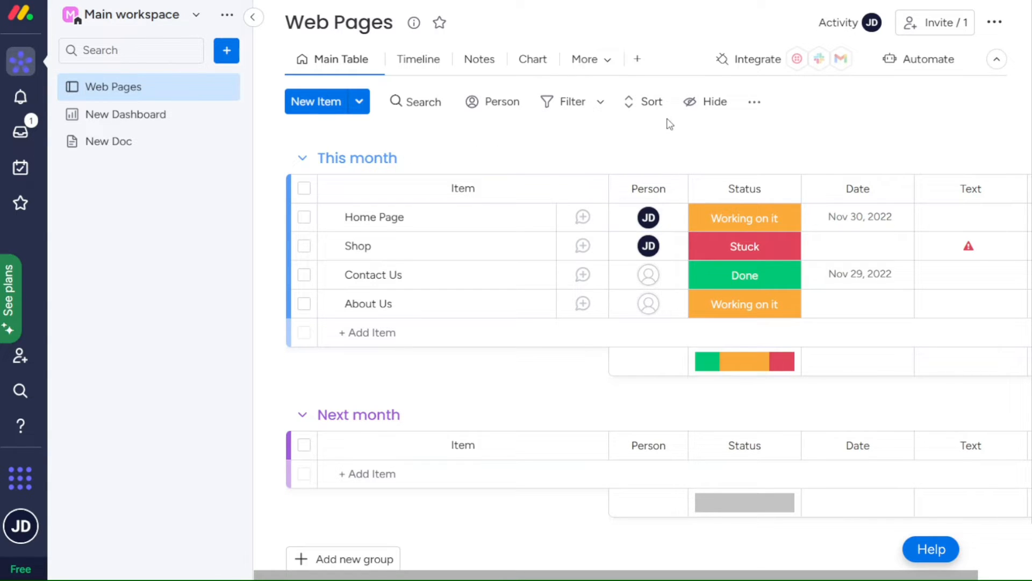
{"action": "mouse_move", "coordinate": [705, 101]}
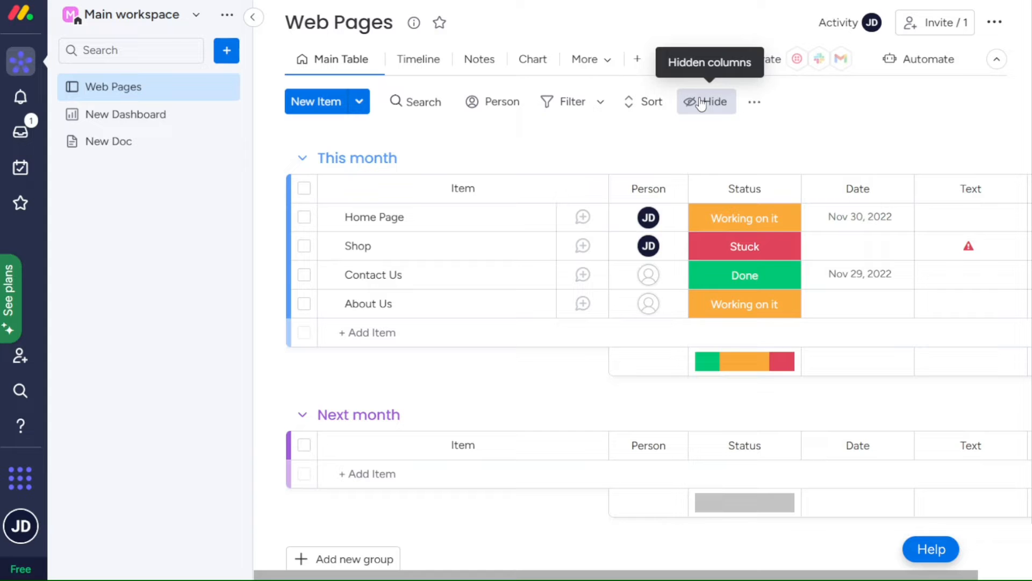
{"action": "mouse_move", "coordinate": [583, 217]}
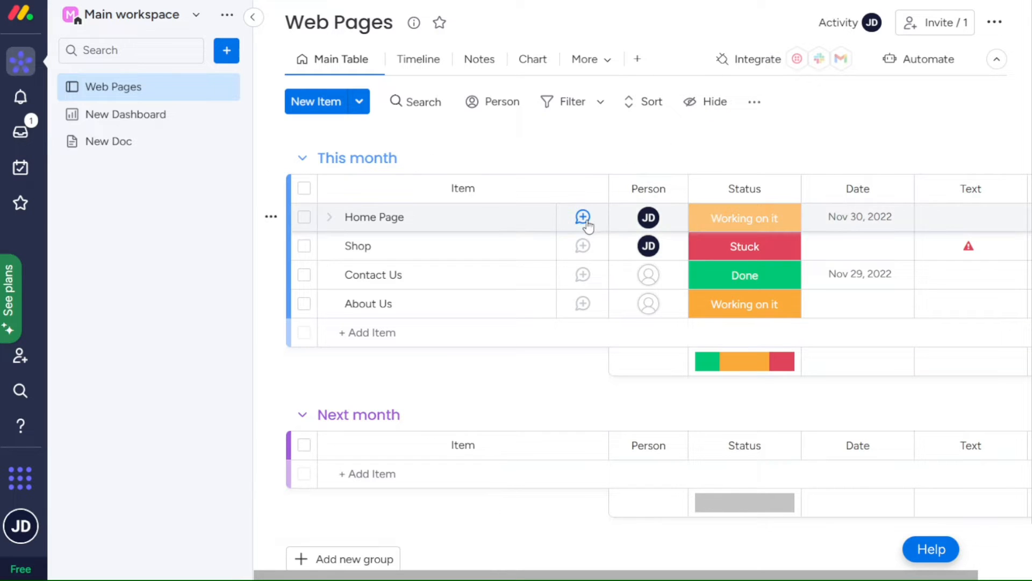
Check the Home Page item's updates, view the blank New Doc, and return to the Web Pages board
{"action": "left_click", "coordinate": [582, 216]}
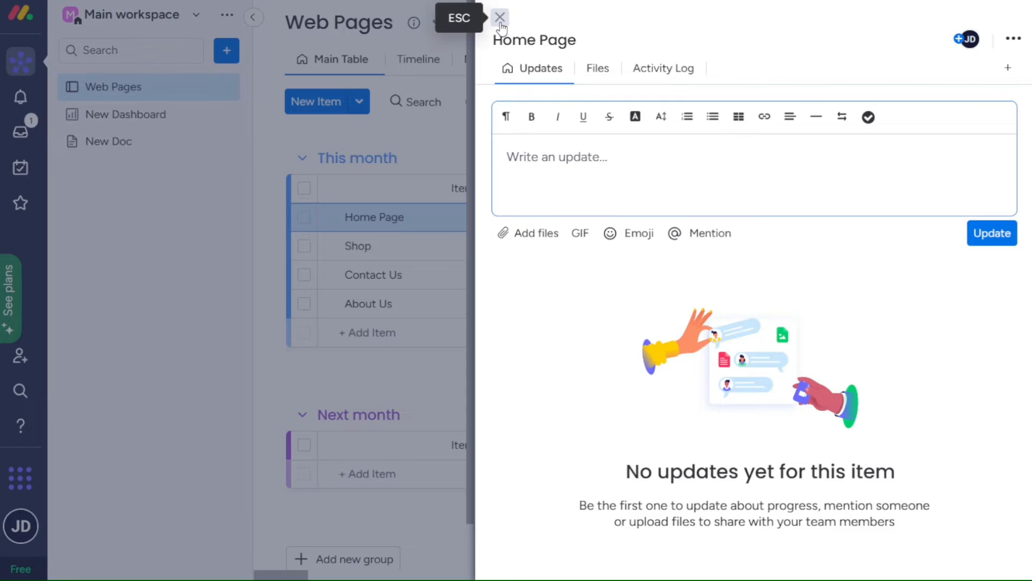
{"action": "left_click", "coordinate": [499, 19]}
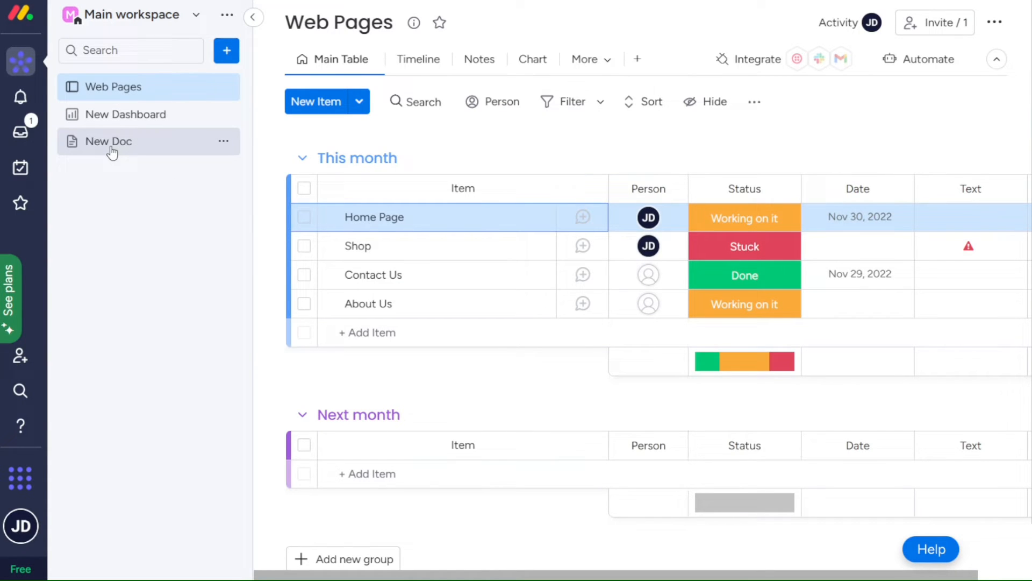
{"action": "left_click", "coordinate": [107, 141]}
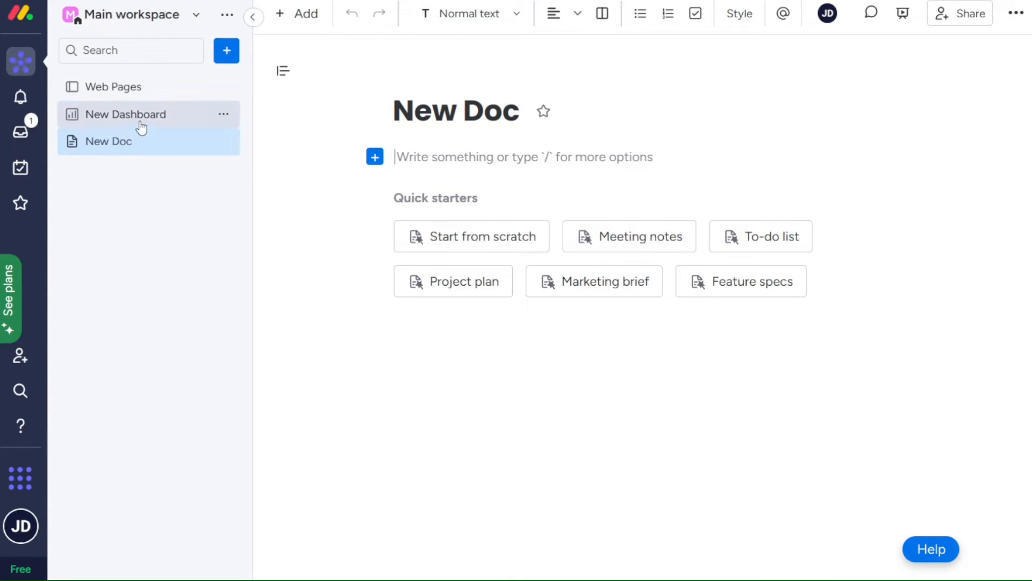
{"action": "mouse_move", "coordinate": [130, 124]}
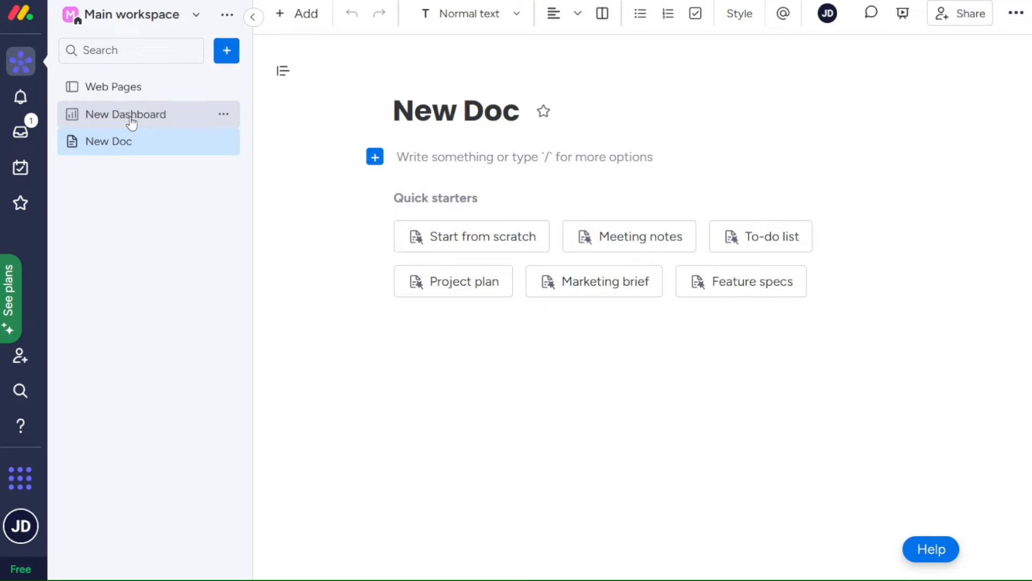
{"action": "mouse_move", "coordinate": [113, 86]}
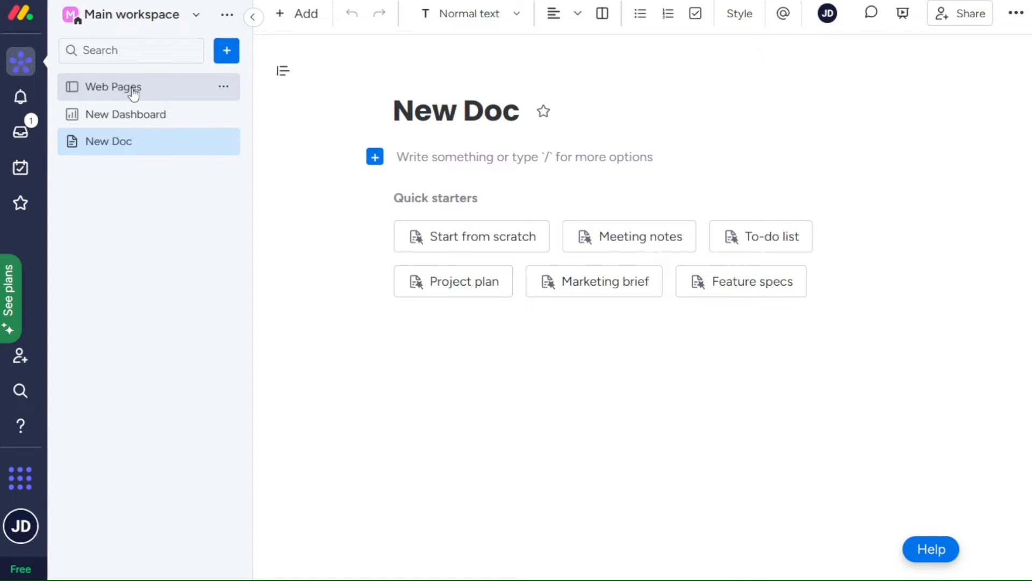
{"action": "left_click", "coordinate": [113, 87]}
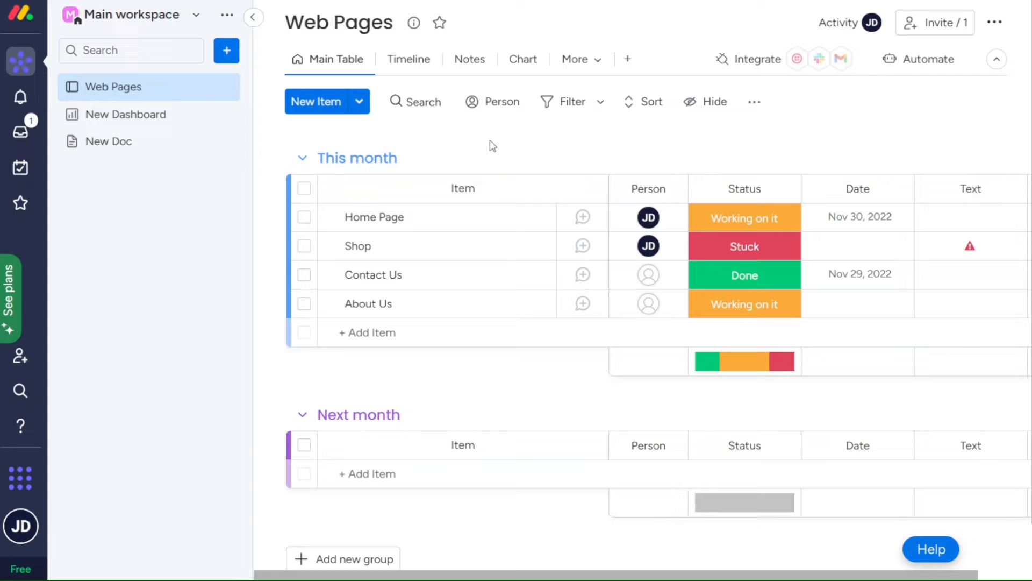
{"action": "mouse_move", "coordinate": [815, 130]}
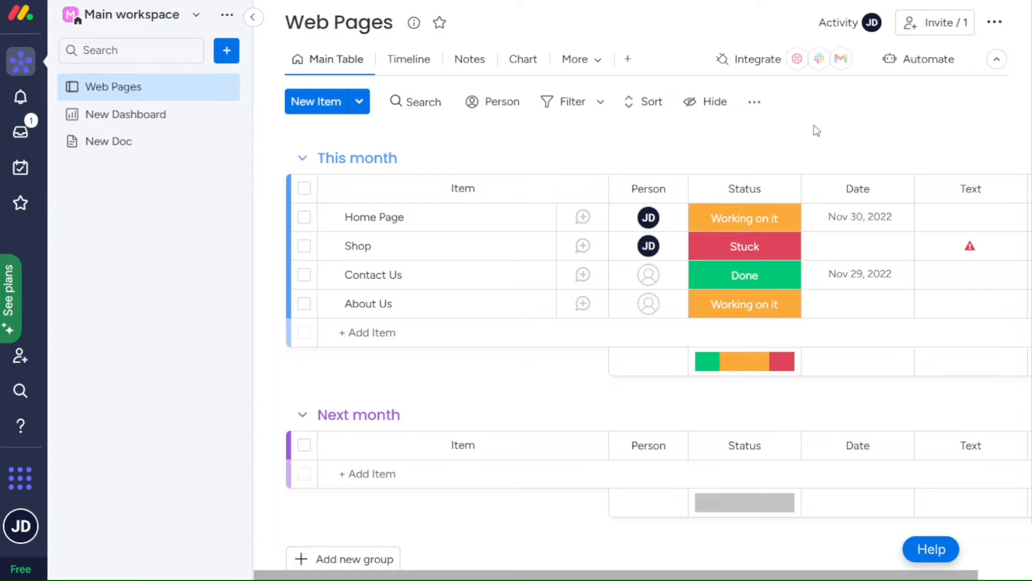
Browse the board's integrations by app, then switch to the monday.com pricing plans
{"action": "left_click", "coordinate": [756, 58]}
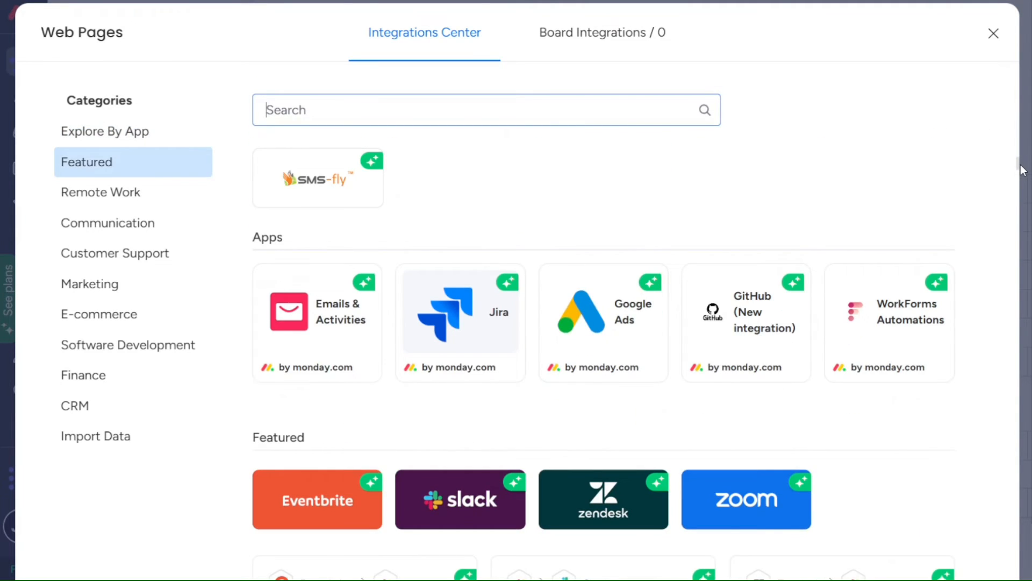
{"action": "left_click", "coordinate": [104, 130]}
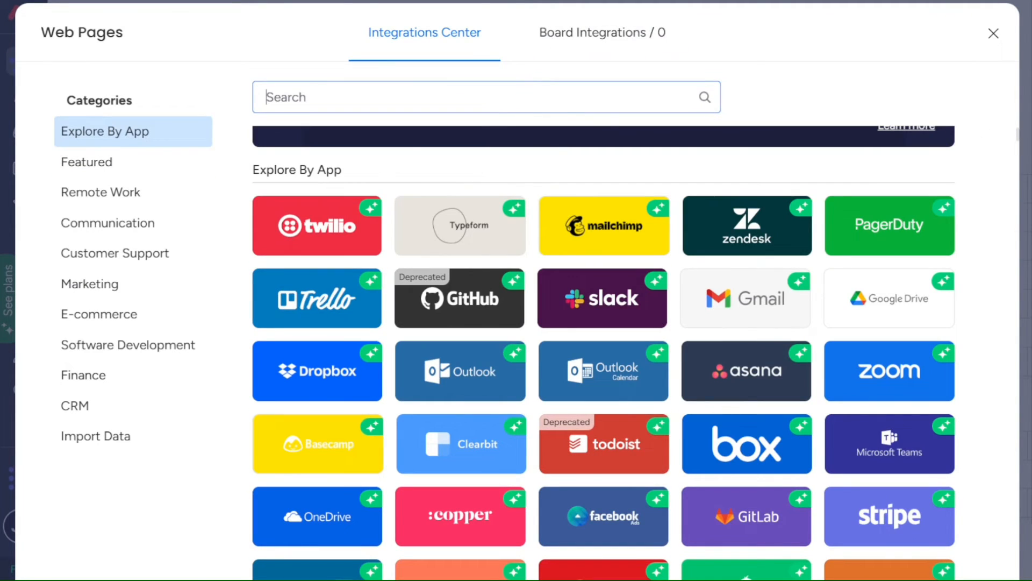
{"action": "left_click", "coordinate": [994, 33]}
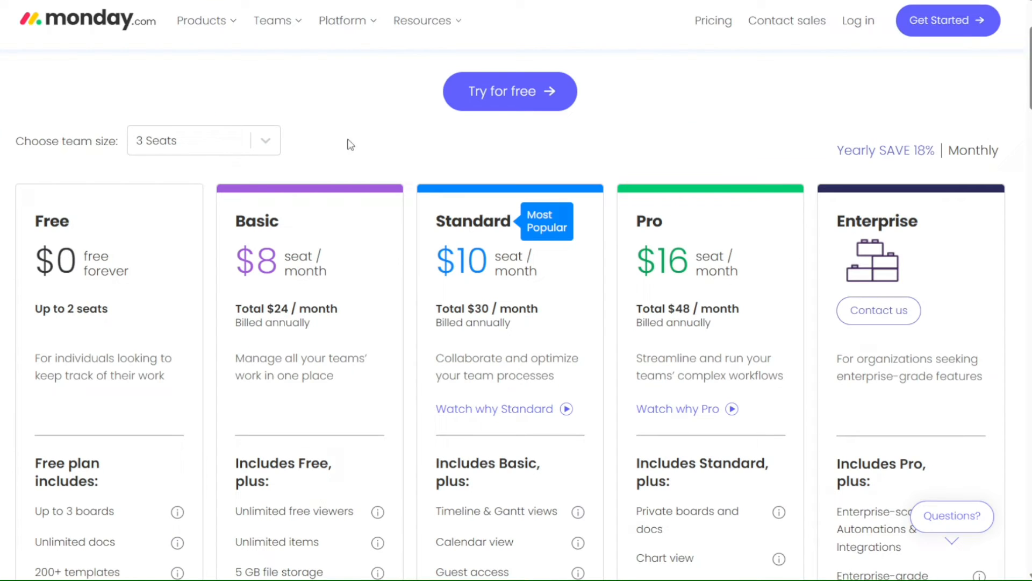
{"action": "scroll", "scroll_direction": "down", "scroll_amount": 3}
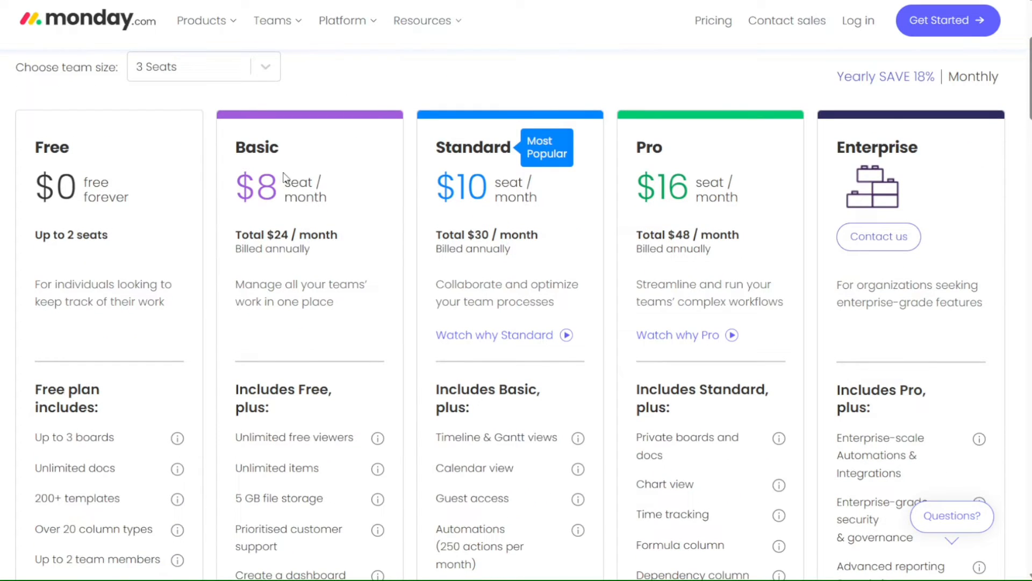
{"action": "mouse_move", "coordinate": [406, 228]}
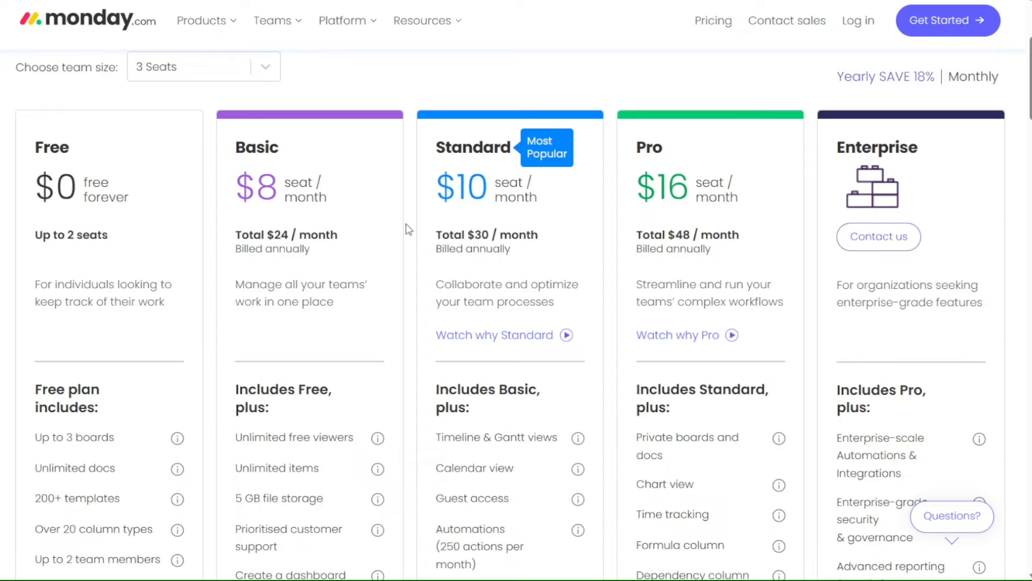
{"action": "mouse_move", "coordinate": [408, 163]}
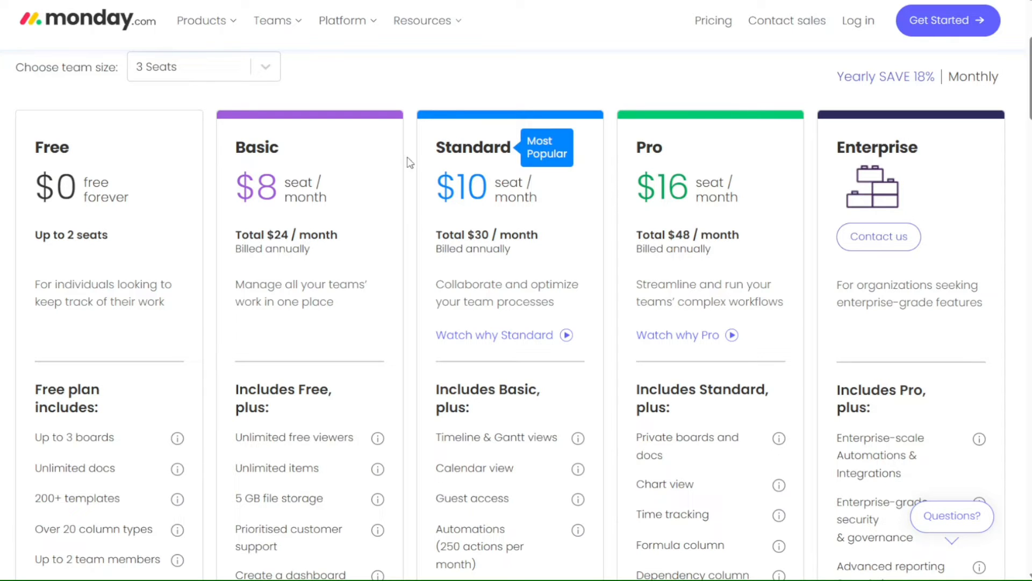
{"action": "mouse_move", "coordinate": [663, 76]}
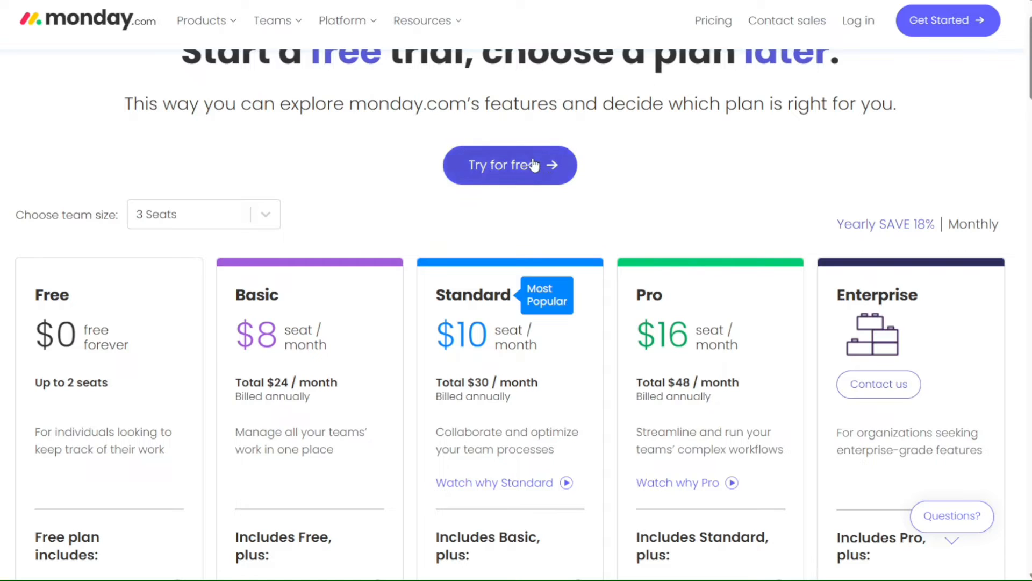
{"action": "mouse_move", "coordinate": [647, 168]}
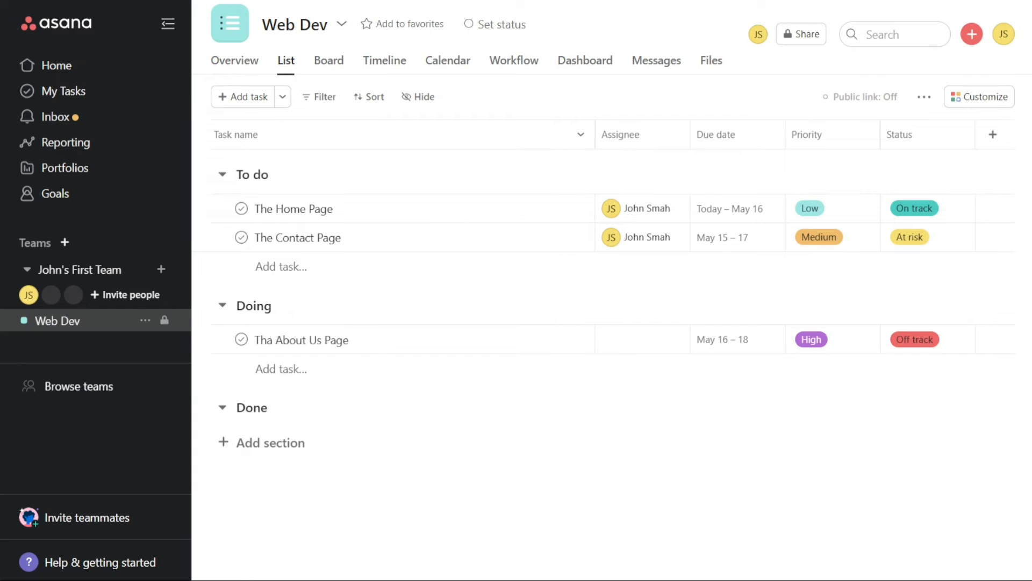
{"action": "mouse_move", "coordinate": [250, 289]}
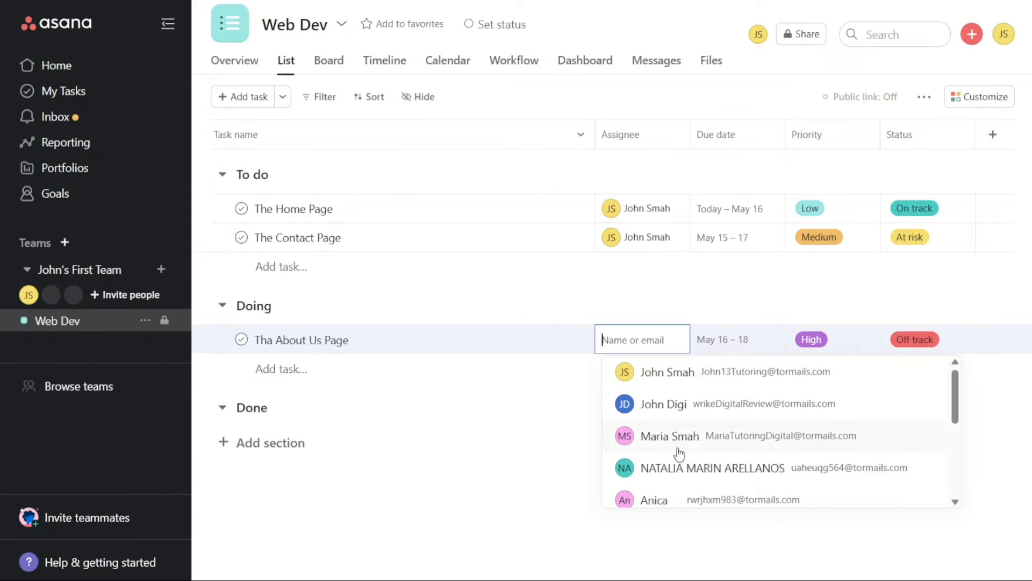
Assign Tha About Us Page to the teammate and review the Customize panel's Apps and Rules sections
{"action": "left_click", "coordinate": [666, 371]}
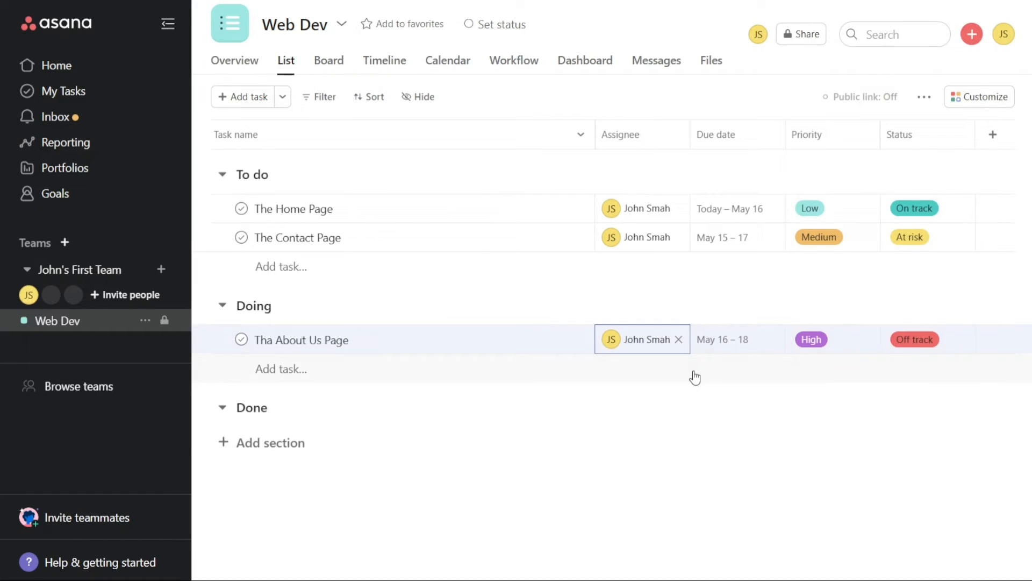
{"action": "mouse_move", "coordinate": [844, 427]}
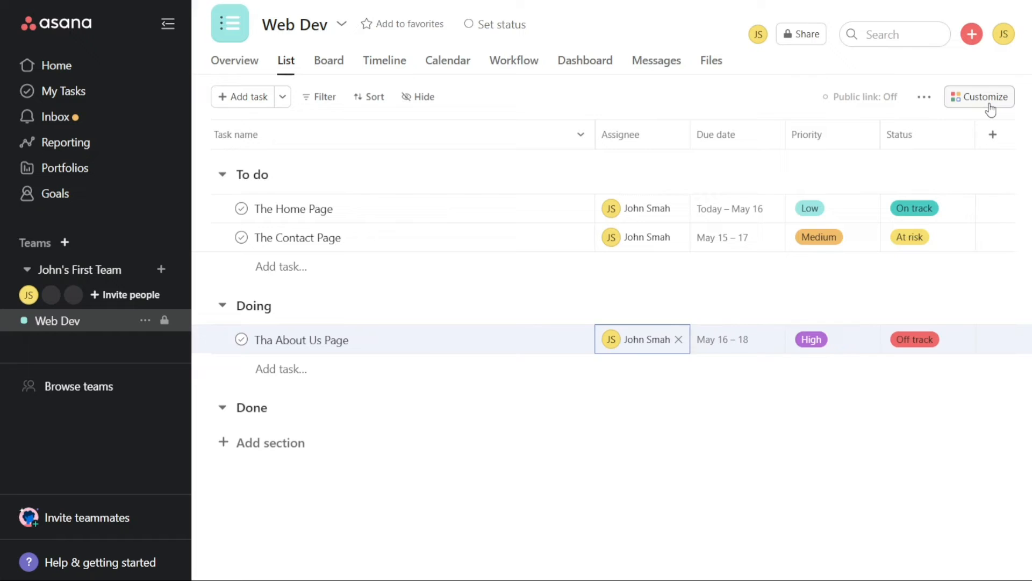
{"action": "left_click", "coordinate": [978, 97]}
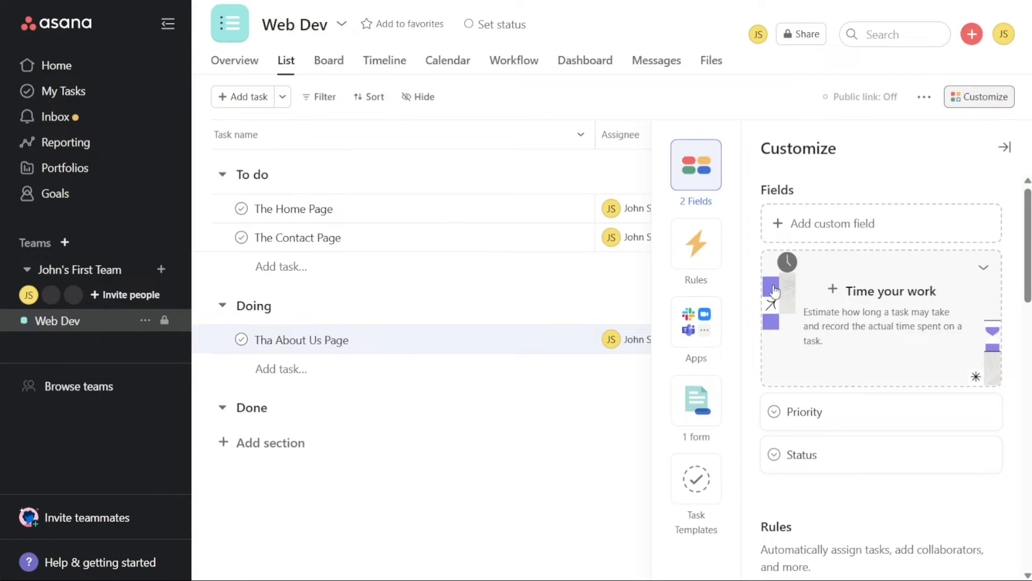
{"action": "left_click", "coordinate": [696, 322]}
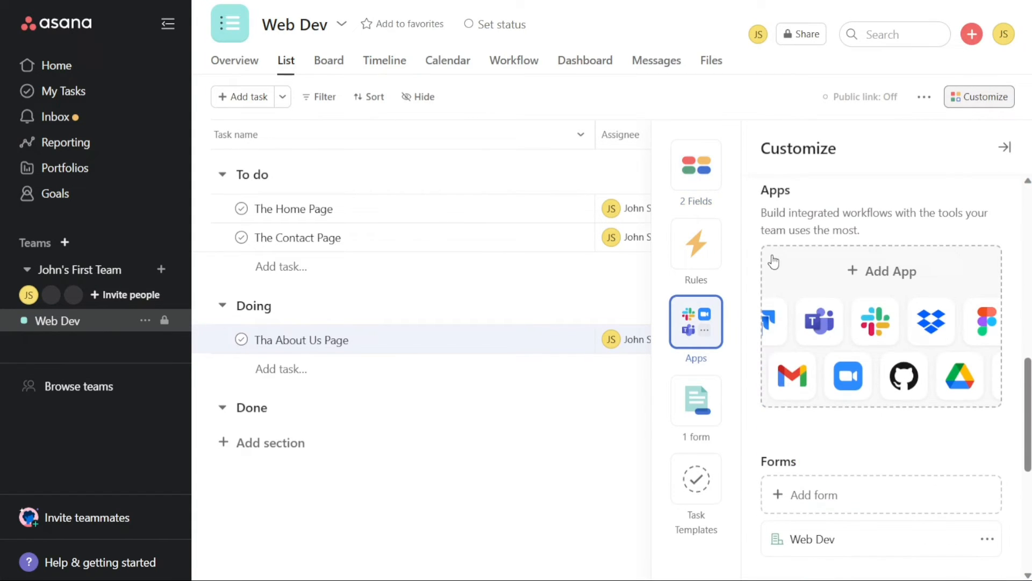
{"action": "left_click", "coordinate": [696, 243]}
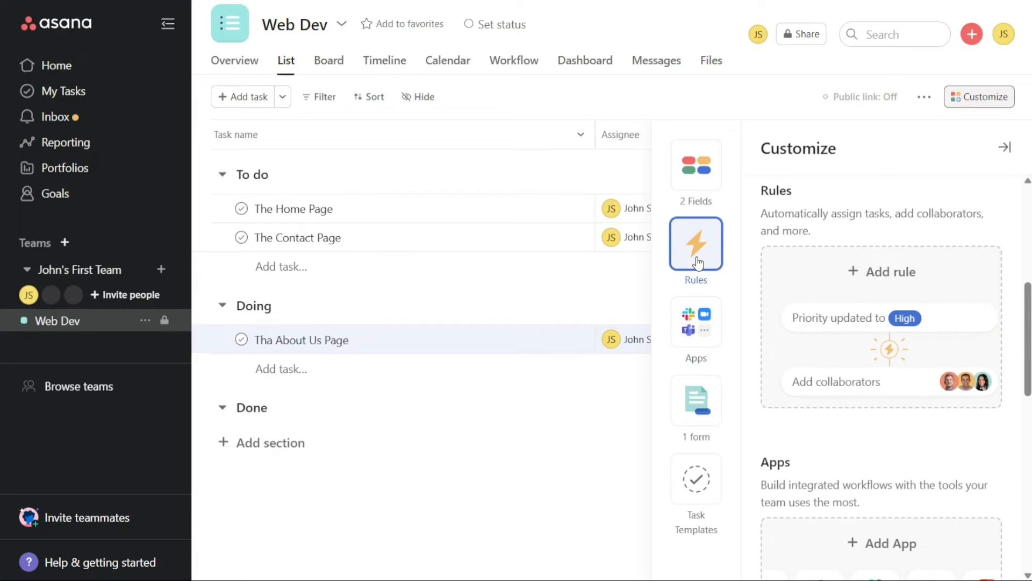
View the Forms section, look at the Web Dev form, and return to the Apps section
{"action": "left_click", "coordinate": [696, 400]}
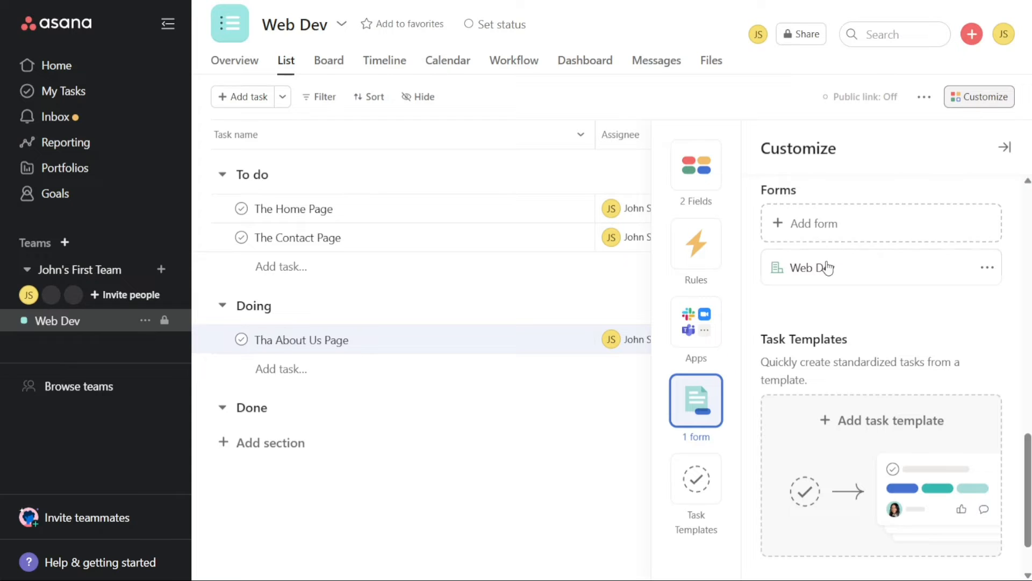
{"action": "left_click", "coordinate": [810, 268]}
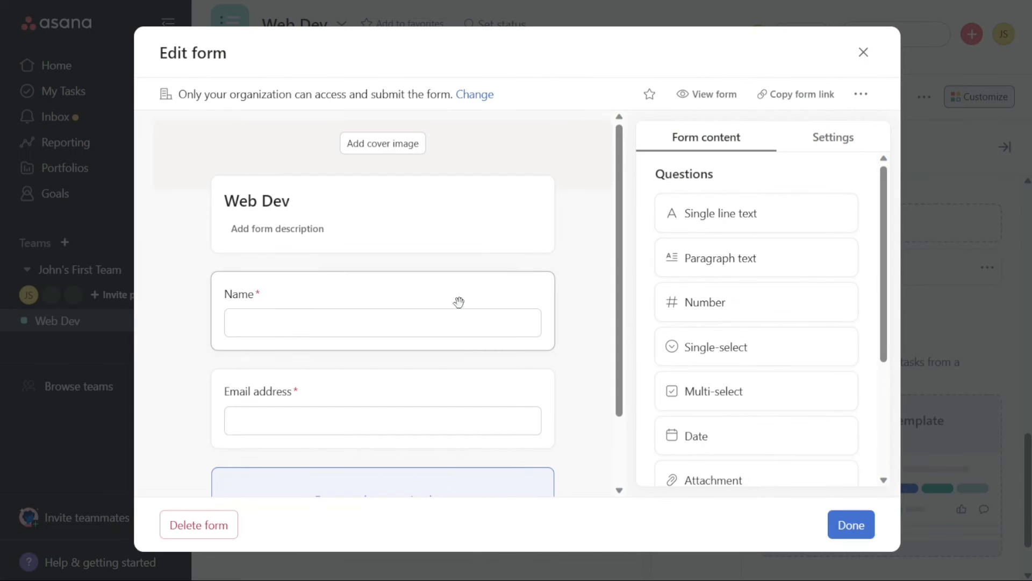
{"action": "mouse_move", "coordinate": [864, 51]}
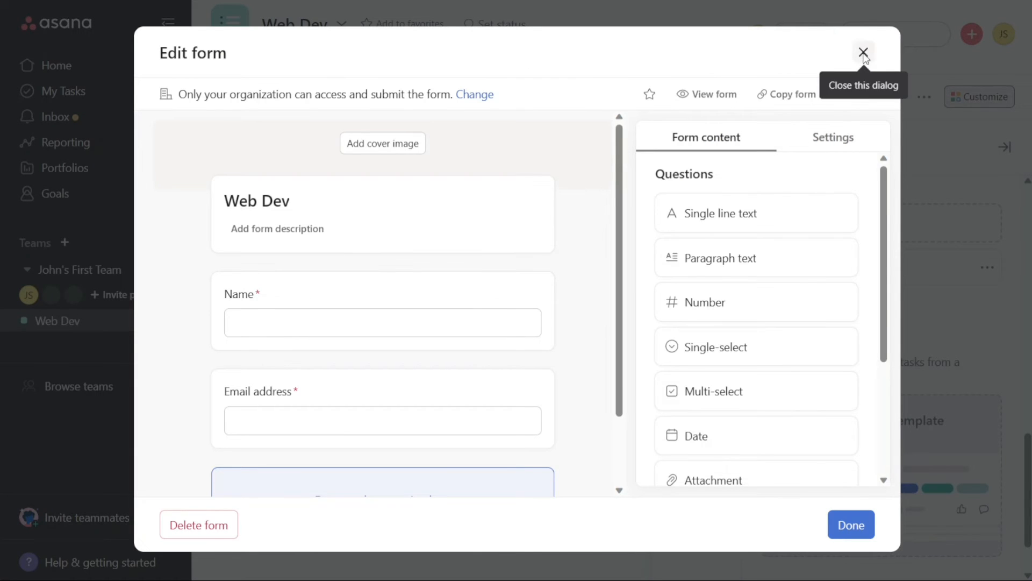
{"action": "left_click", "coordinate": [864, 51]}
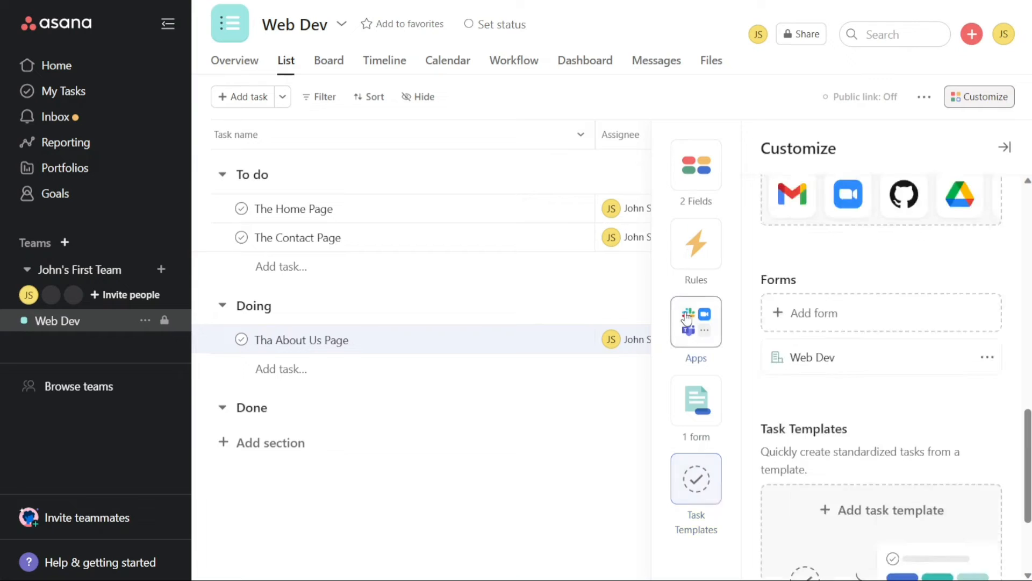
{"action": "left_click", "coordinate": [696, 322]}
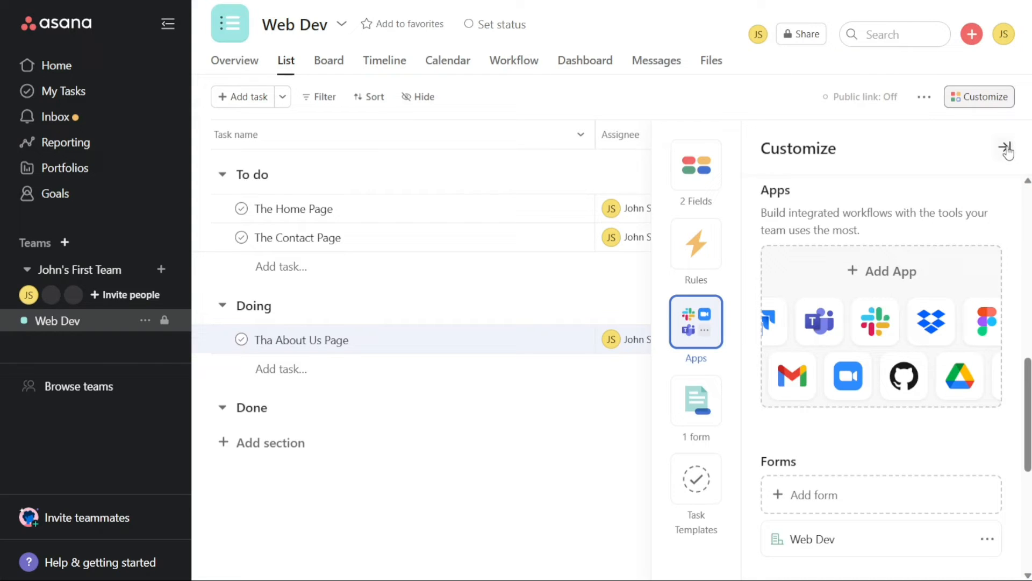
Close the Customize panel to show the full Web Dev task list
{"action": "left_click", "coordinate": [1007, 151]}
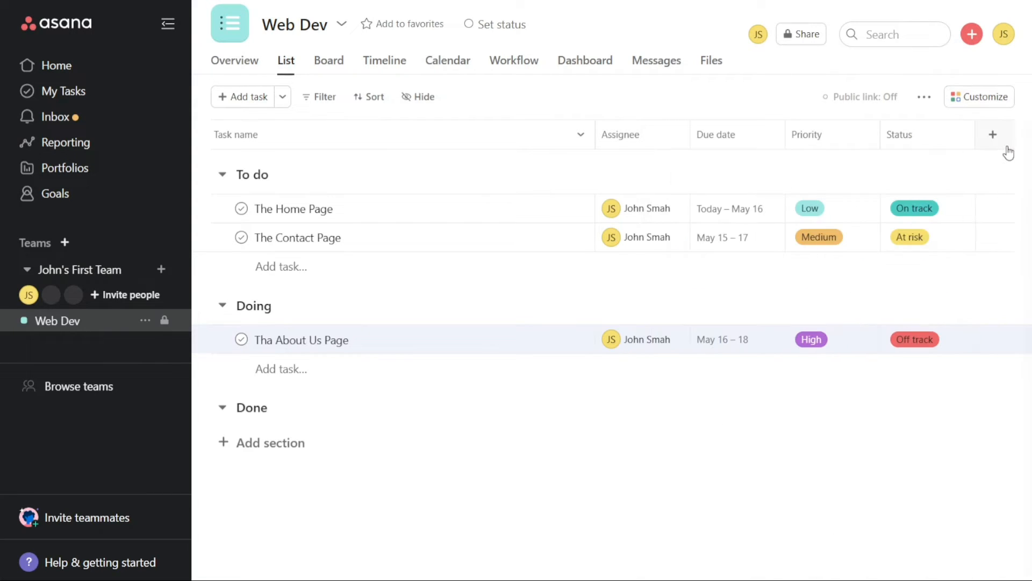
{"action": "mouse_move", "coordinate": [747, 182]}
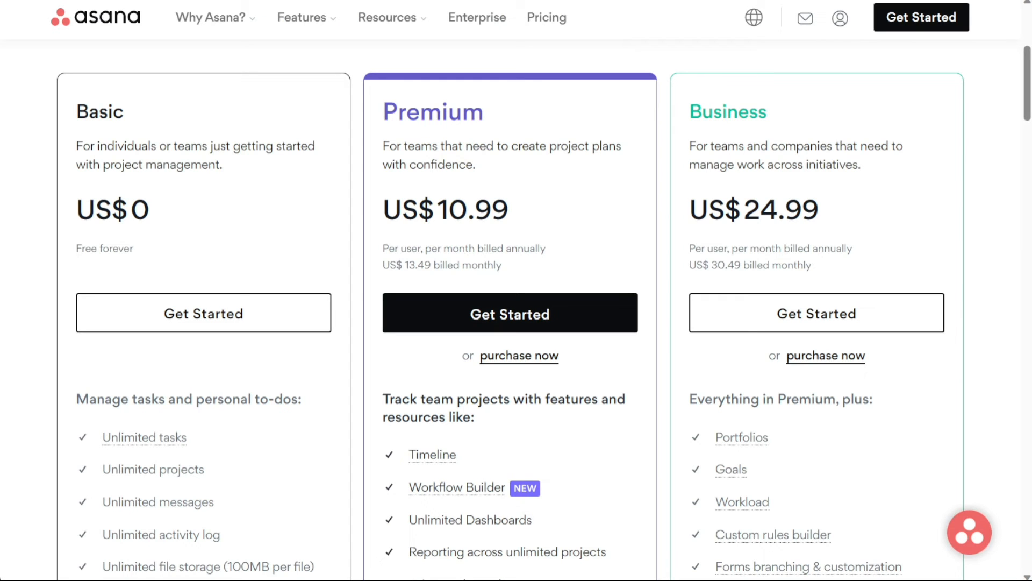
{"action": "mouse_move", "coordinate": [160, 207]}
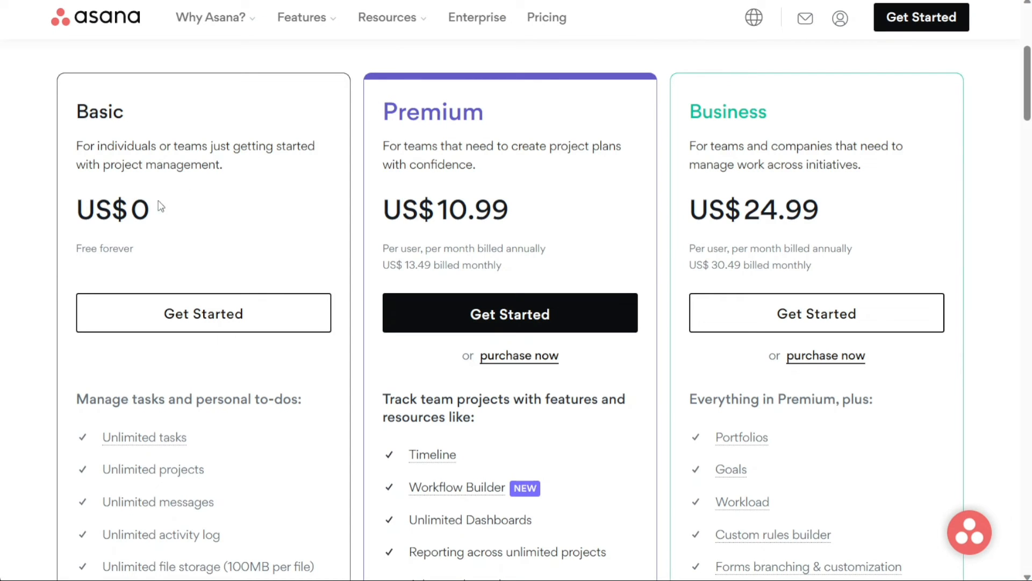
{"action": "mouse_move", "coordinate": [309, 210]}
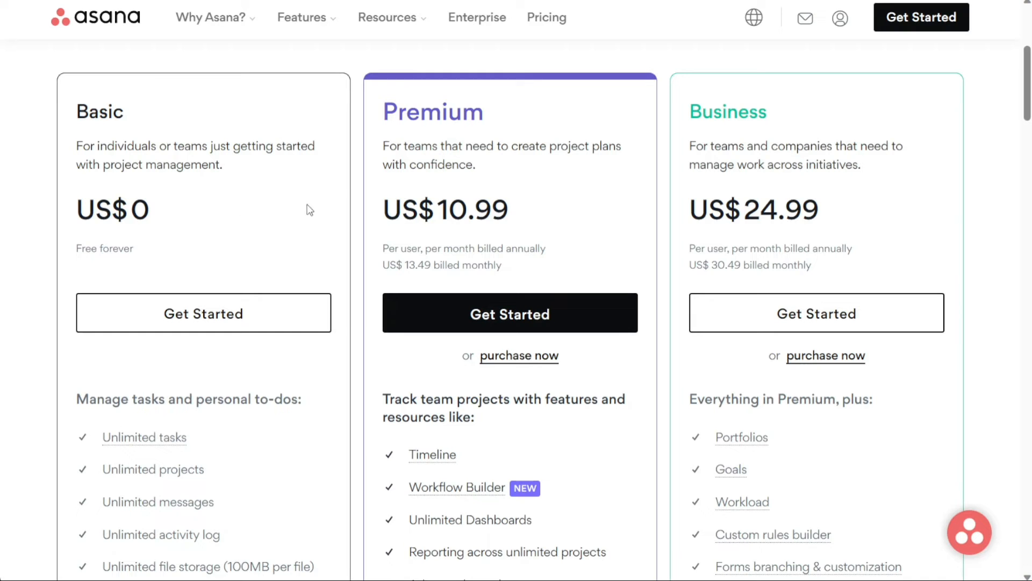
Scroll through Asana's Basic, Premium ($10.99) and Business ($24.99) pricing cards and back to the top
{"action": "scroll", "scroll_direction": "down", "scroll_amount": 3}
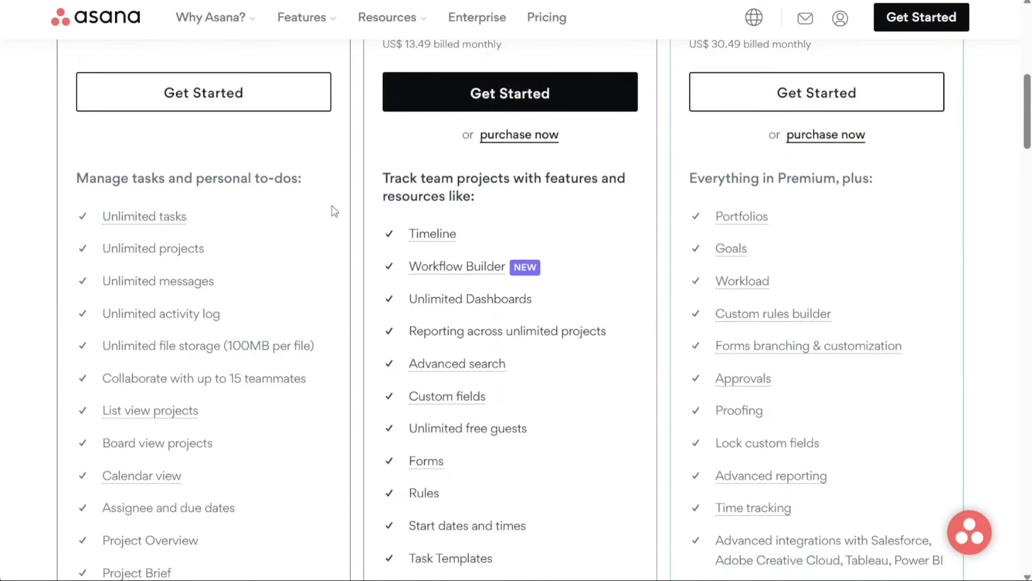
{"action": "scroll", "scroll_direction": "down", "scroll_amount": 3}
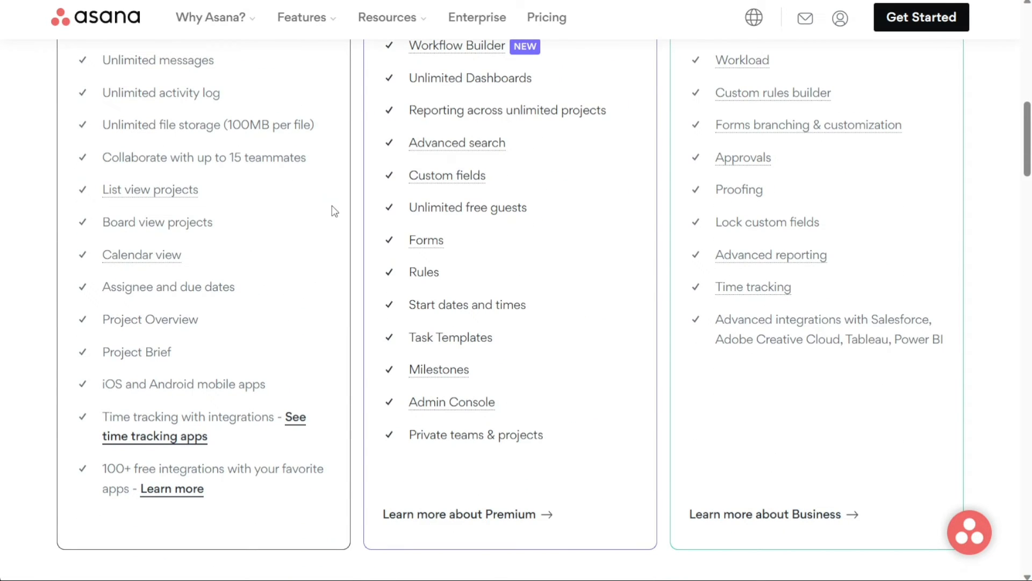
{"action": "mouse_move", "coordinate": [249, 160]}
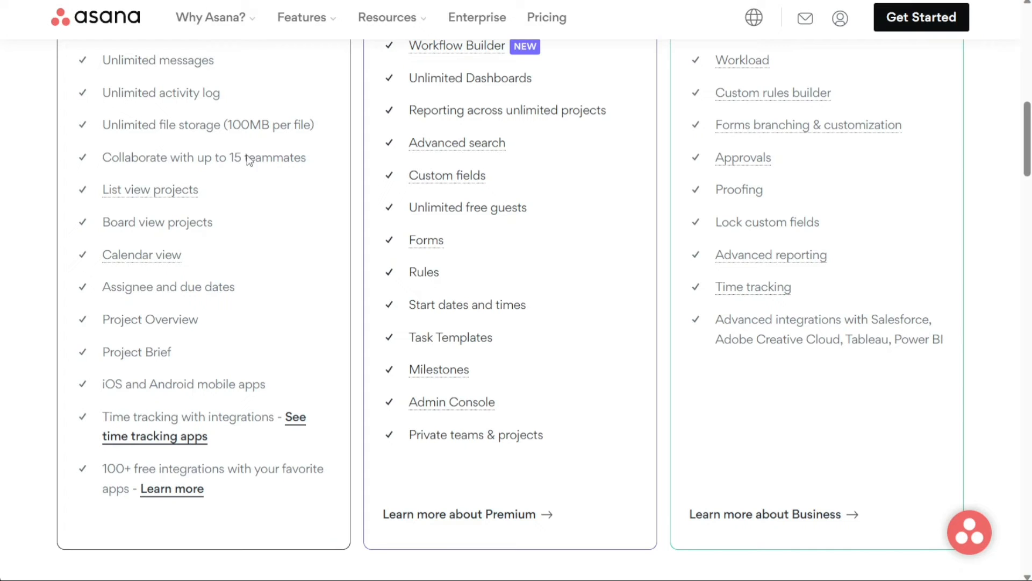
{"action": "scroll", "scroll_direction": "up", "scroll_amount": 3}
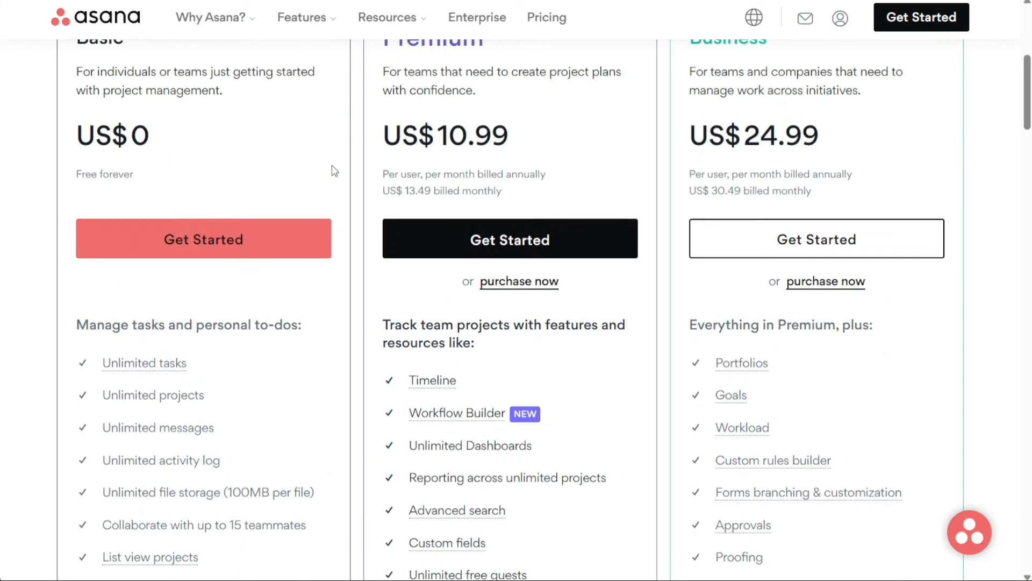
{"action": "scroll", "scroll_direction": "up", "scroll_amount": 3}
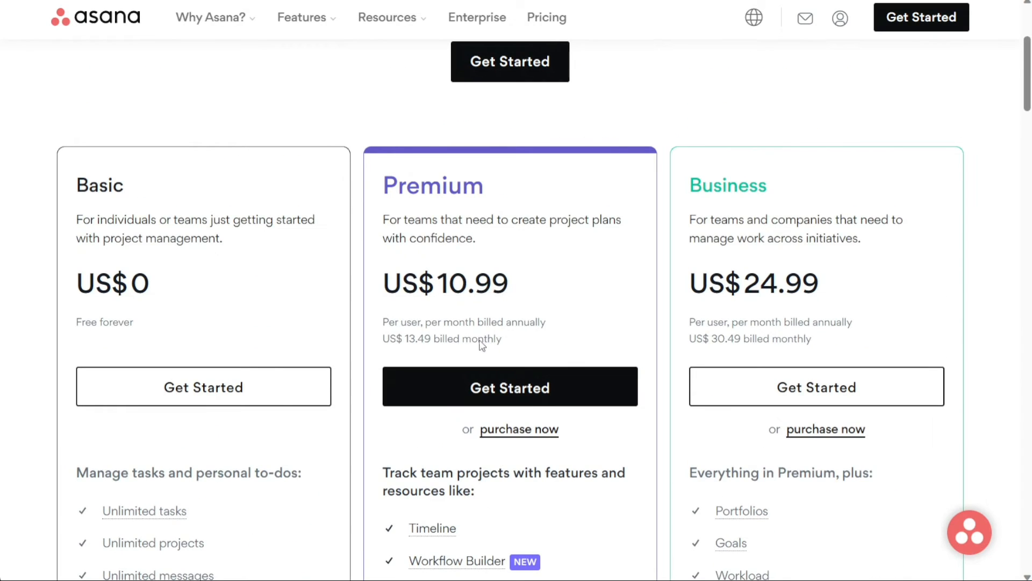
{"action": "mouse_move", "coordinate": [549, 347]}
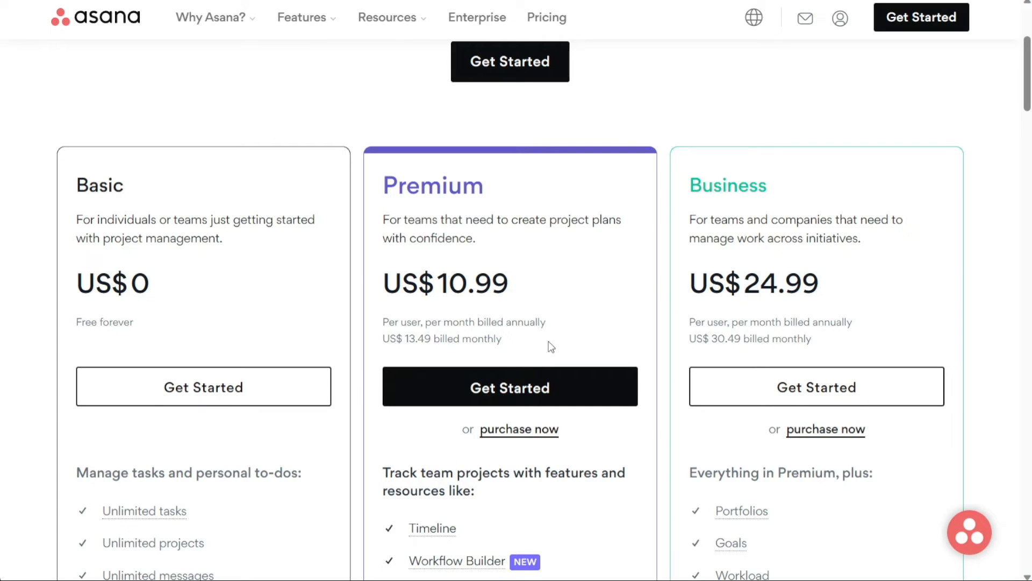
{"action": "scroll", "scroll_direction": "up", "scroll_amount": 3}
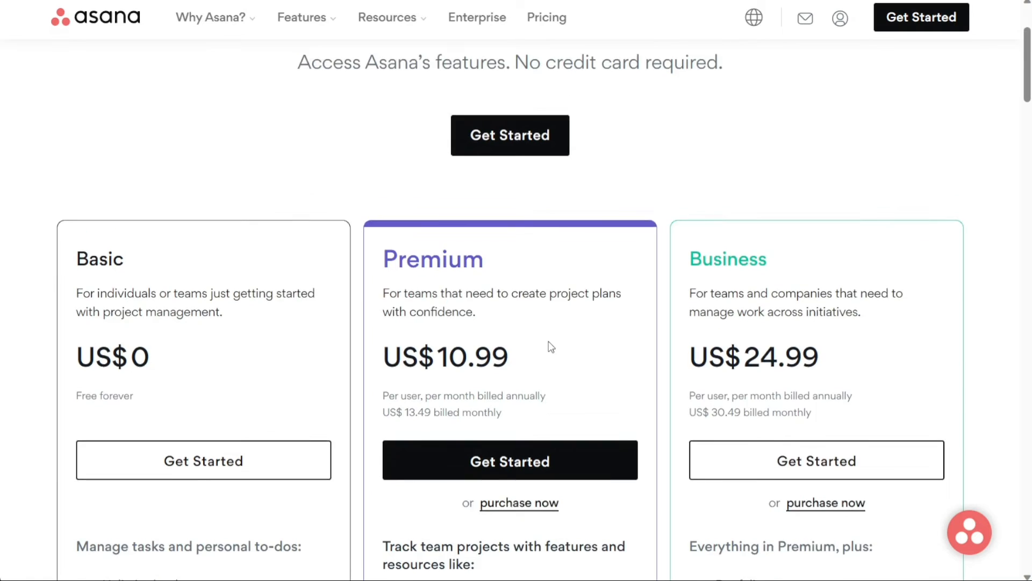
{"action": "scroll", "scroll_direction": "up", "scroll_amount": 3}
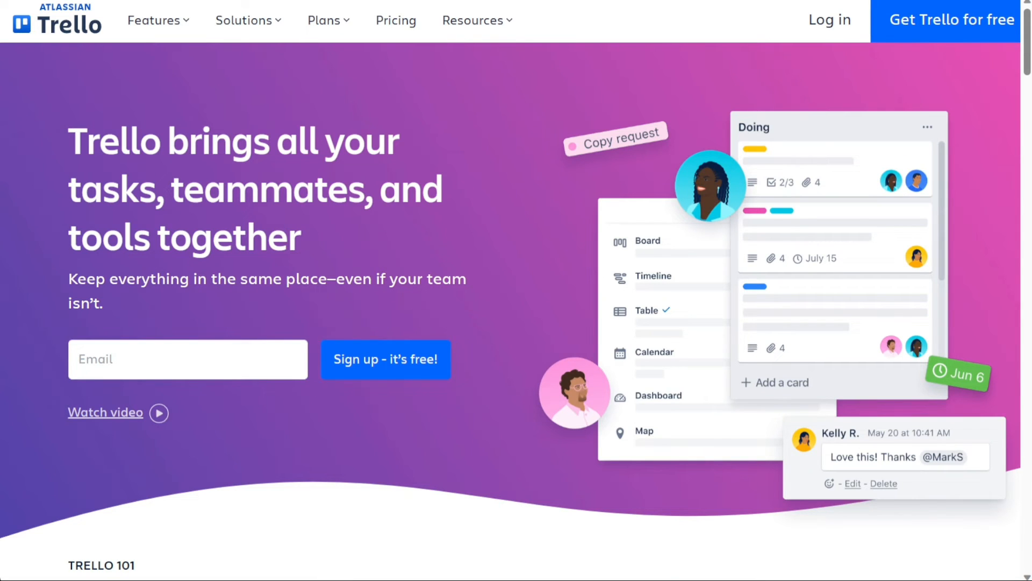
Log in to Trello and go into the Agile Board Template board from the workspace
{"action": "left_click", "coordinate": [829, 19]}
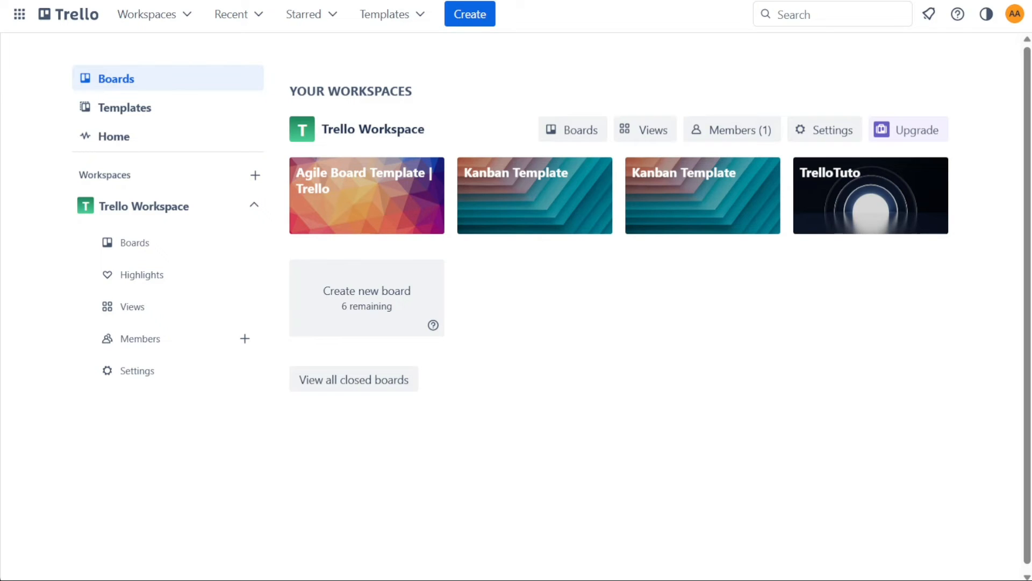
{"action": "mouse_move", "coordinate": [351, 183]}
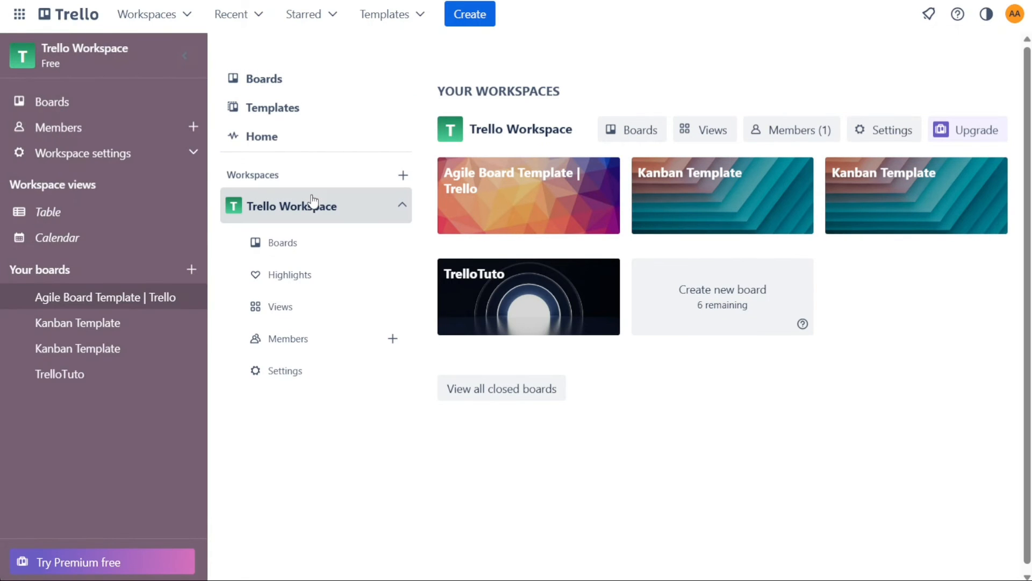
{"action": "left_click", "coordinate": [106, 297]}
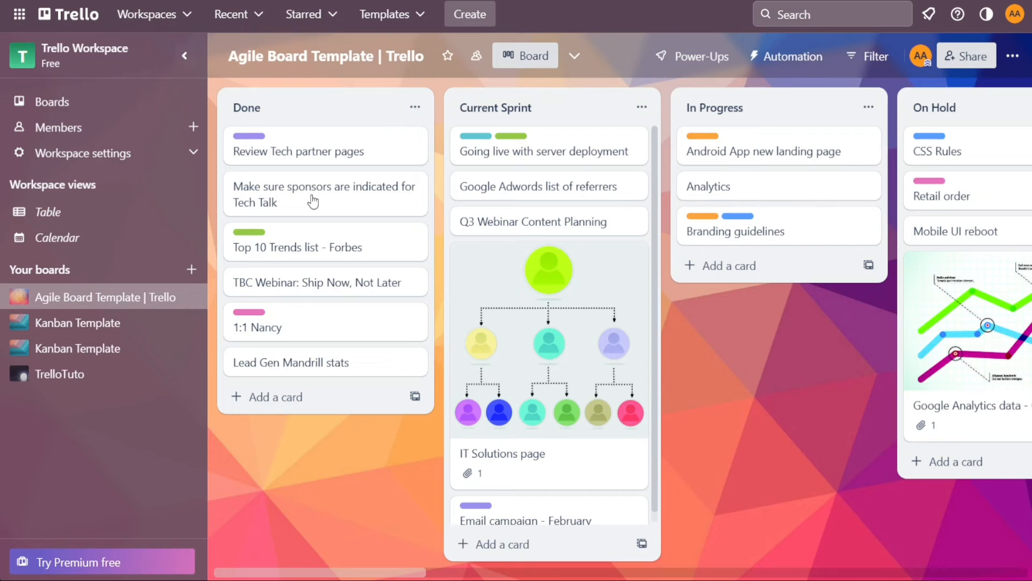
{"action": "mouse_move", "coordinate": [303, 147]}
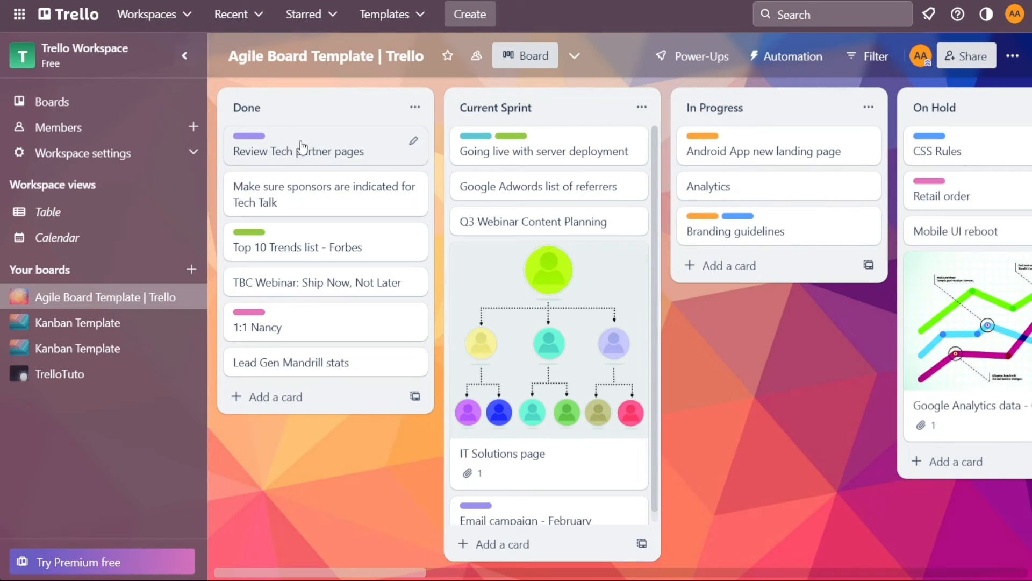
{"action": "mouse_move", "coordinate": [758, 129]}
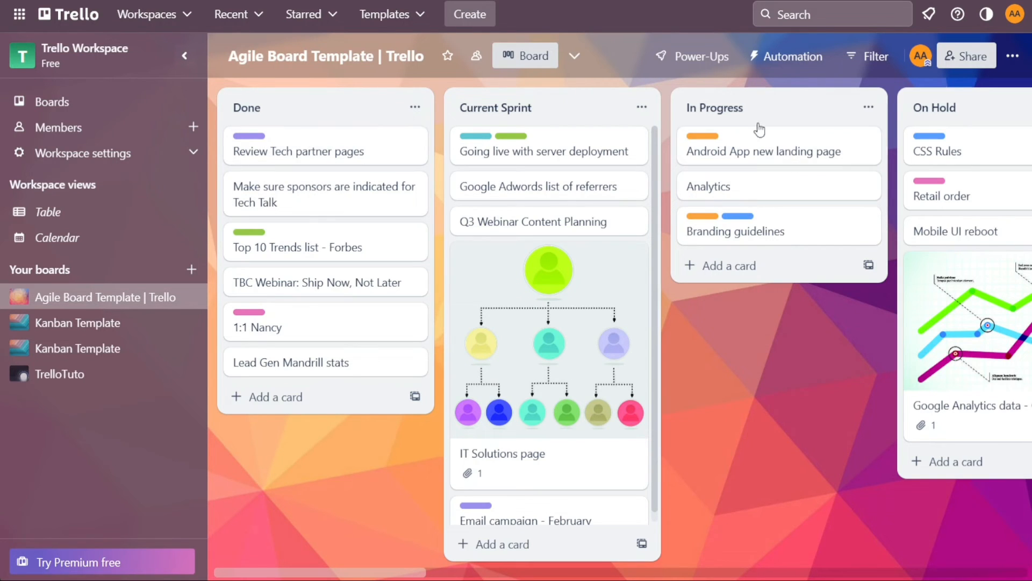
{"action": "mouse_move", "coordinate": [794, 56]}
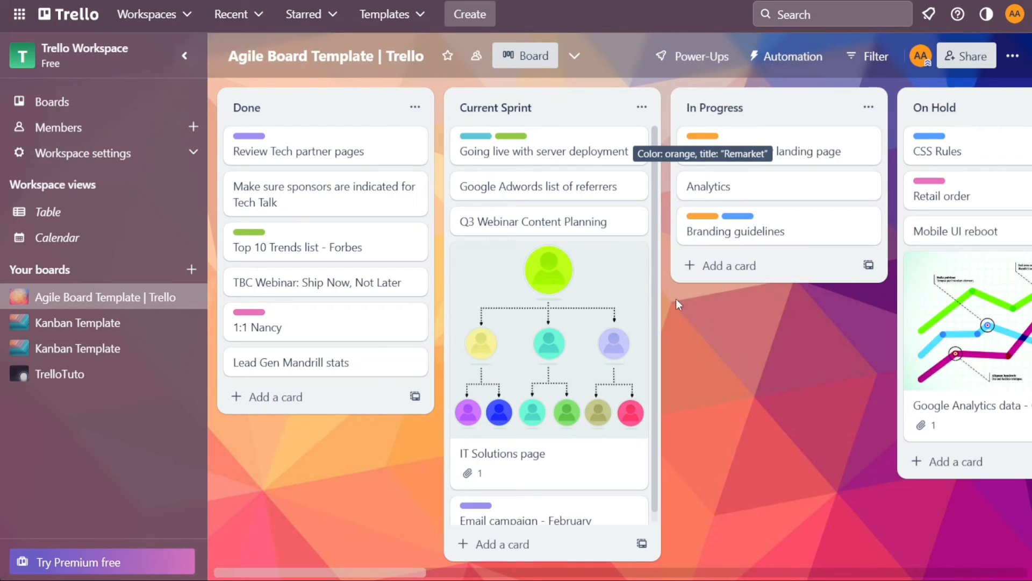
{"action": "mouse_move", "coordinate": [681, 315]}
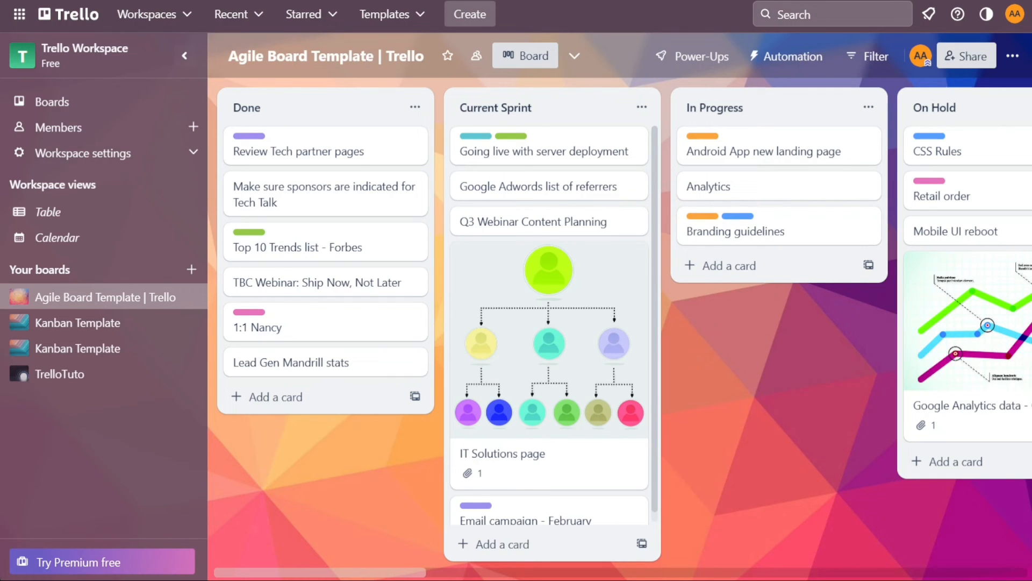
{"action": "mouse_move", "coordinate": [691, 56]}
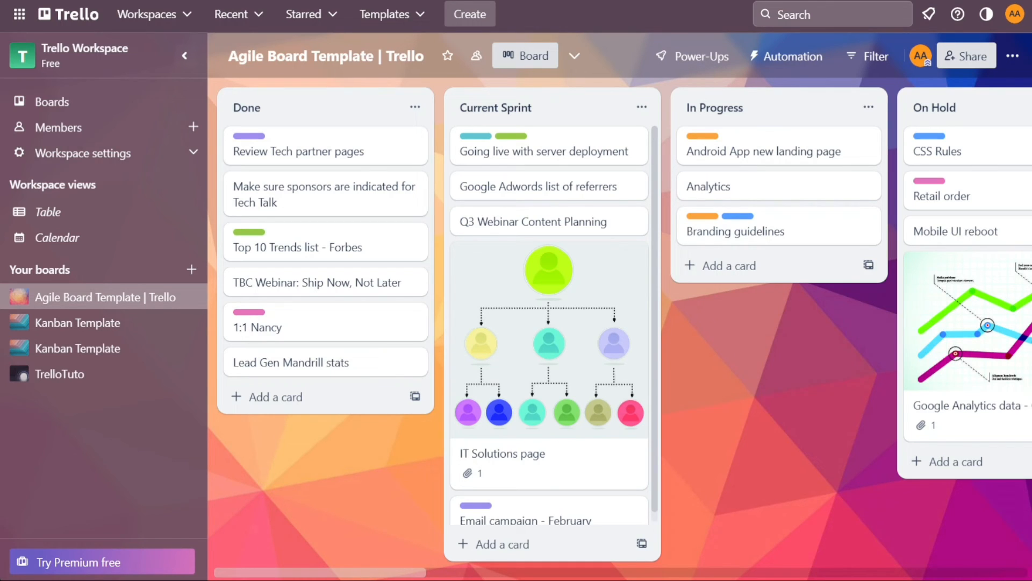
{"action": "mouse_move", "coordinate": [273, 412]}
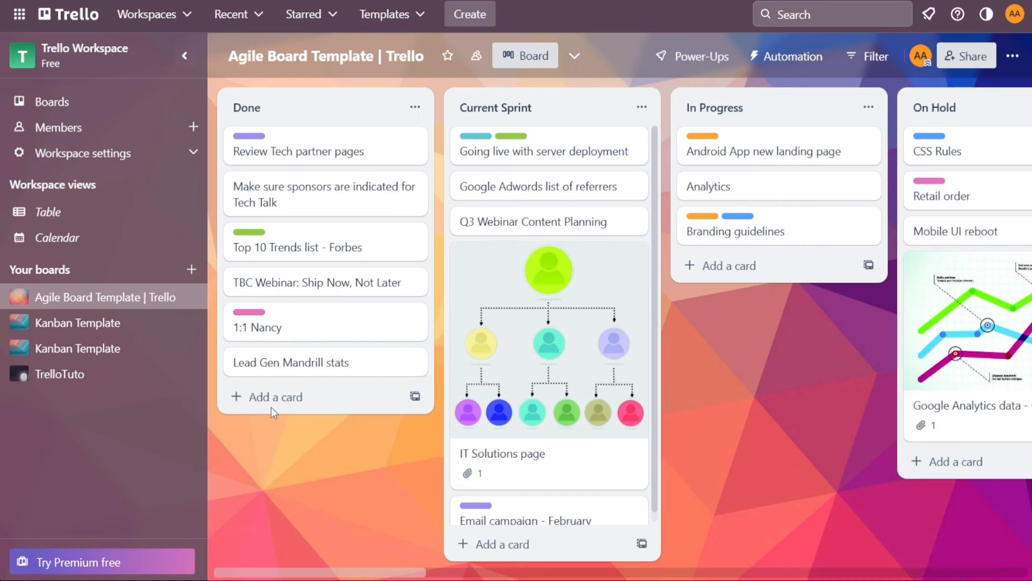
Start a new card under the Done list, then cancel it without adding
{"action": "left_click", "coordinate": [274, 397]}
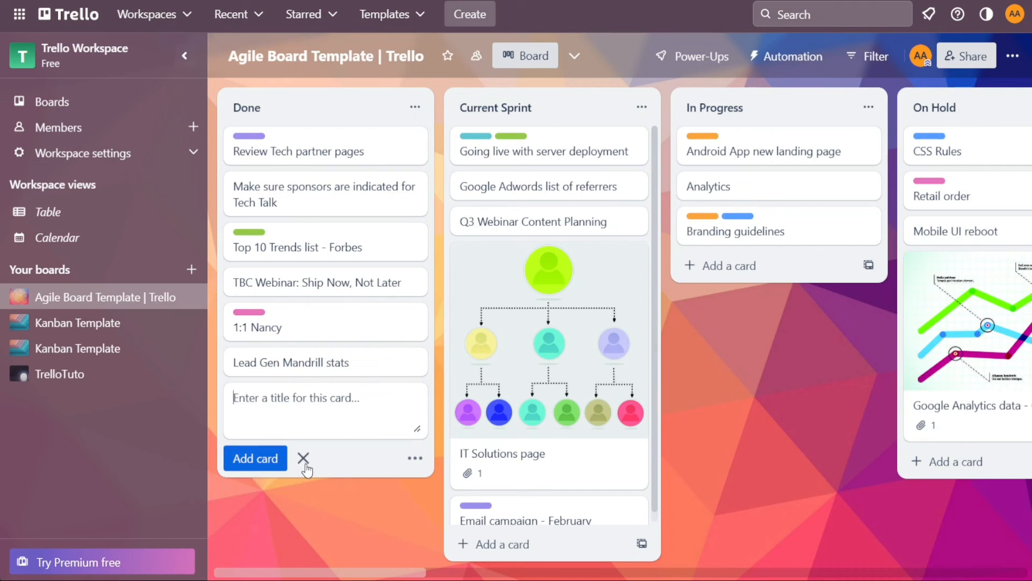
{"action": "left_click", "coordinate": [303, 458]}
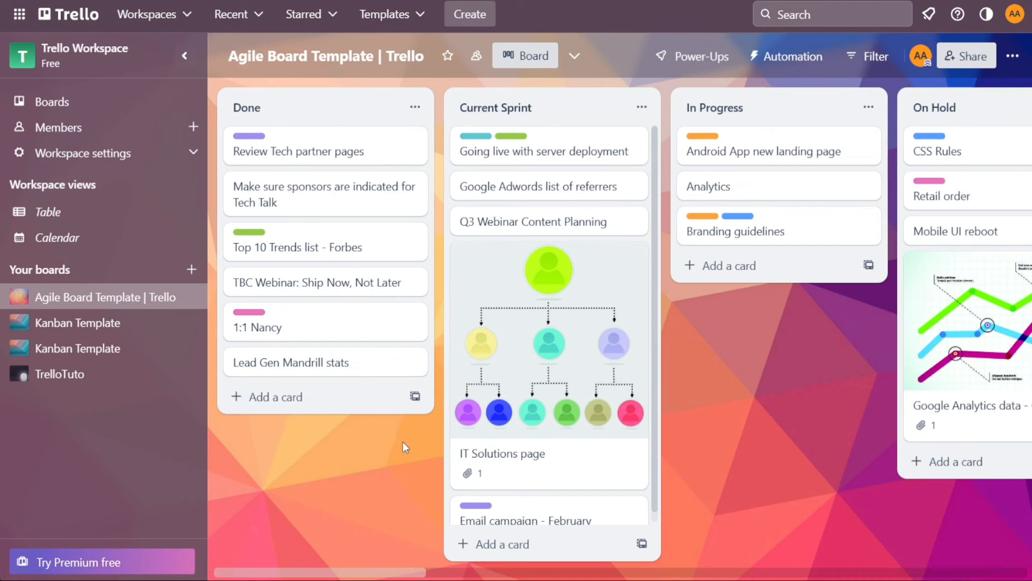
{"action": "mouse_move", "coordinate": [702, 14]}
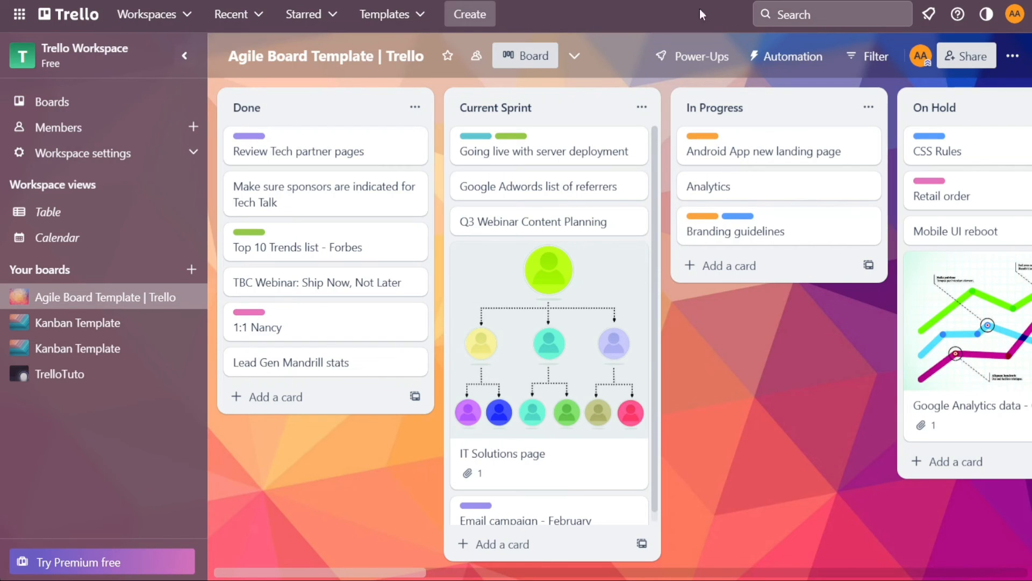
Show Trello's pricing: Free $0, Standard $5, Premium $10, Enterprise $17.50
{"action": "left_click", "coordinate": [79, 561]}
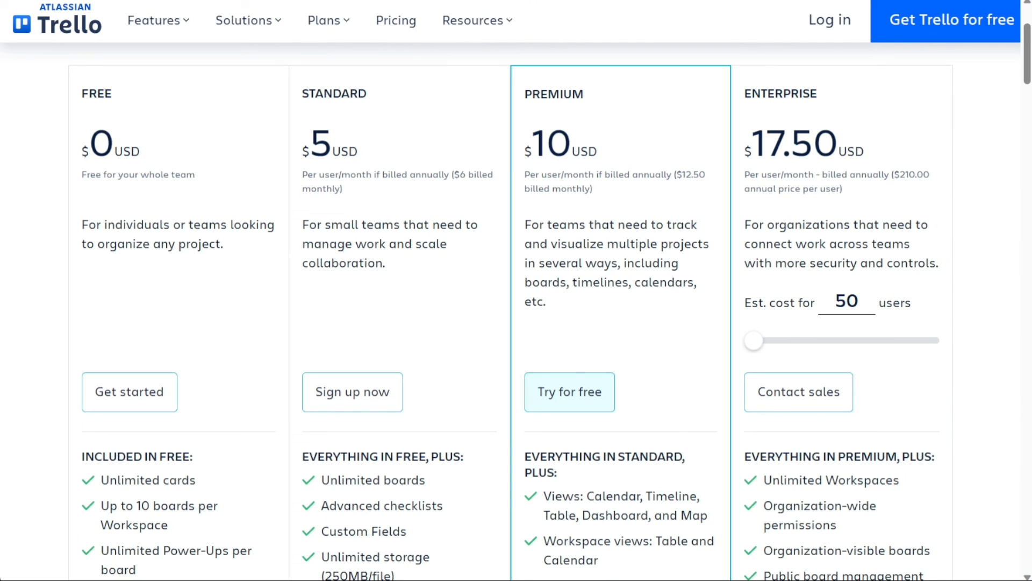
{"action": "mouse_move", "coordinate": [459, 248]}
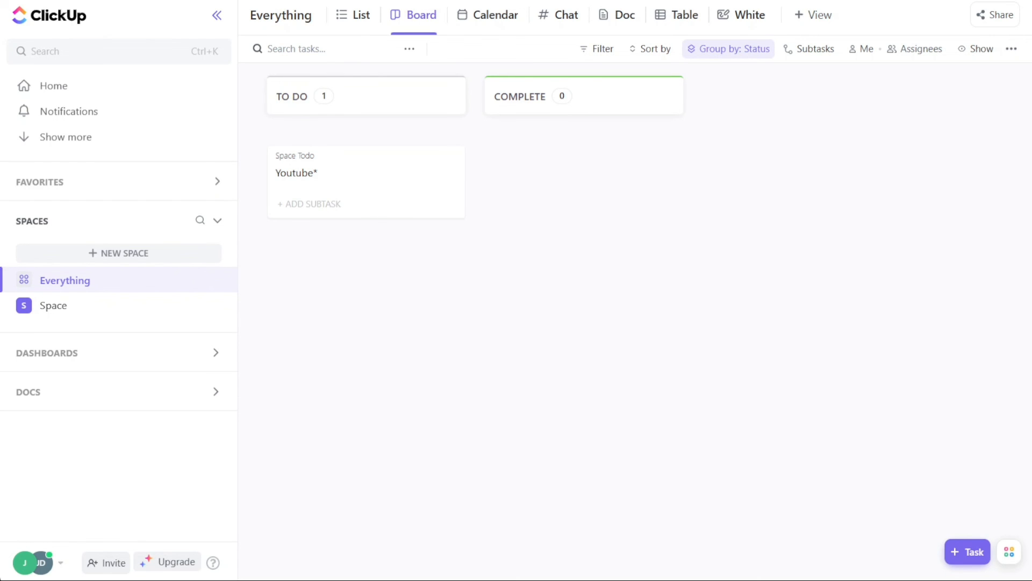
Dismiss the Integrations Center dialog to return to the Web Pages main table
{"action": "left_click", "coordinate": [1010, 551]}
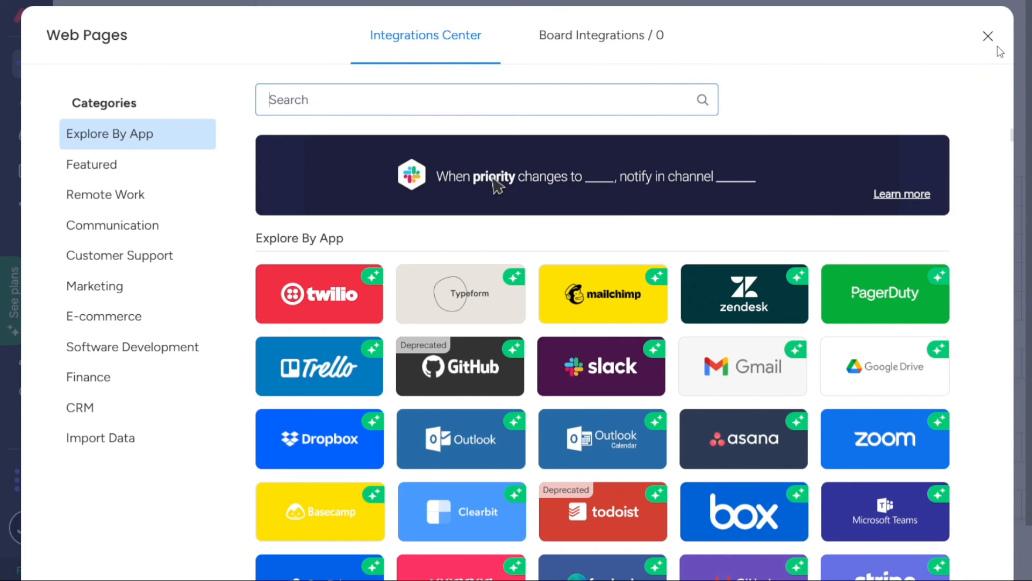
{"action": "left_click", "coordinate": [987, 36]}
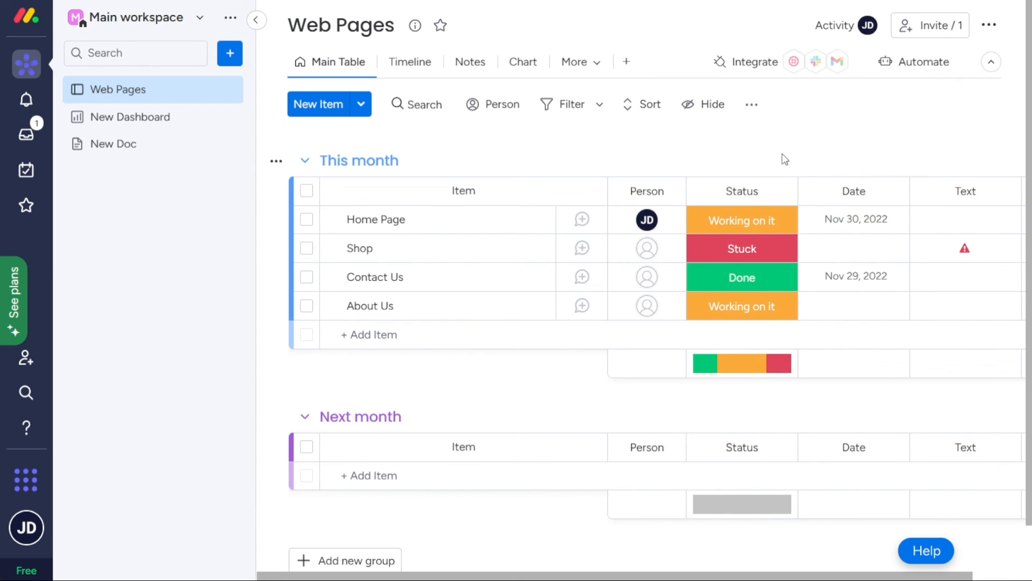
{"action": "mouse_move", "coordinate": [779, 157]}
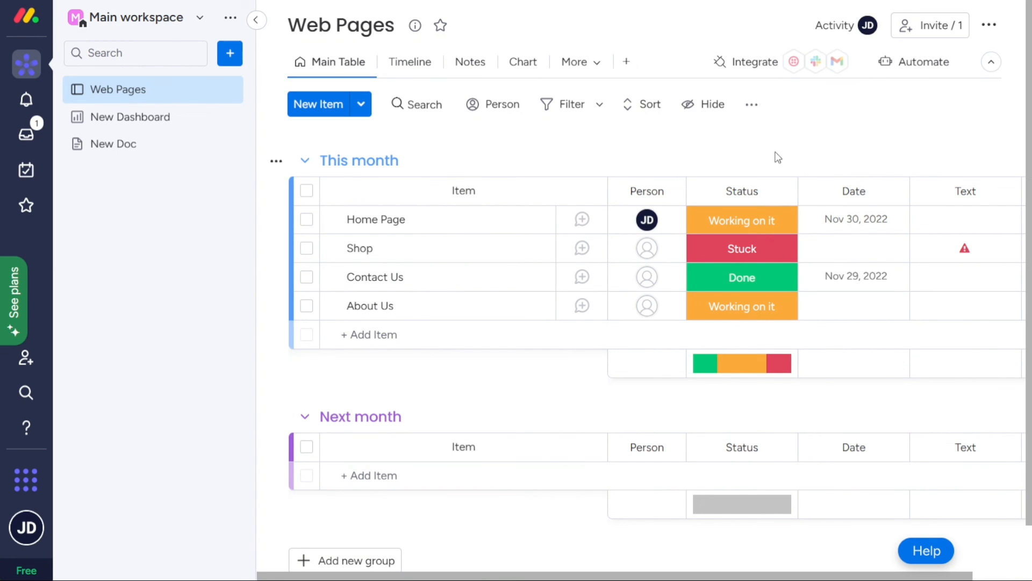